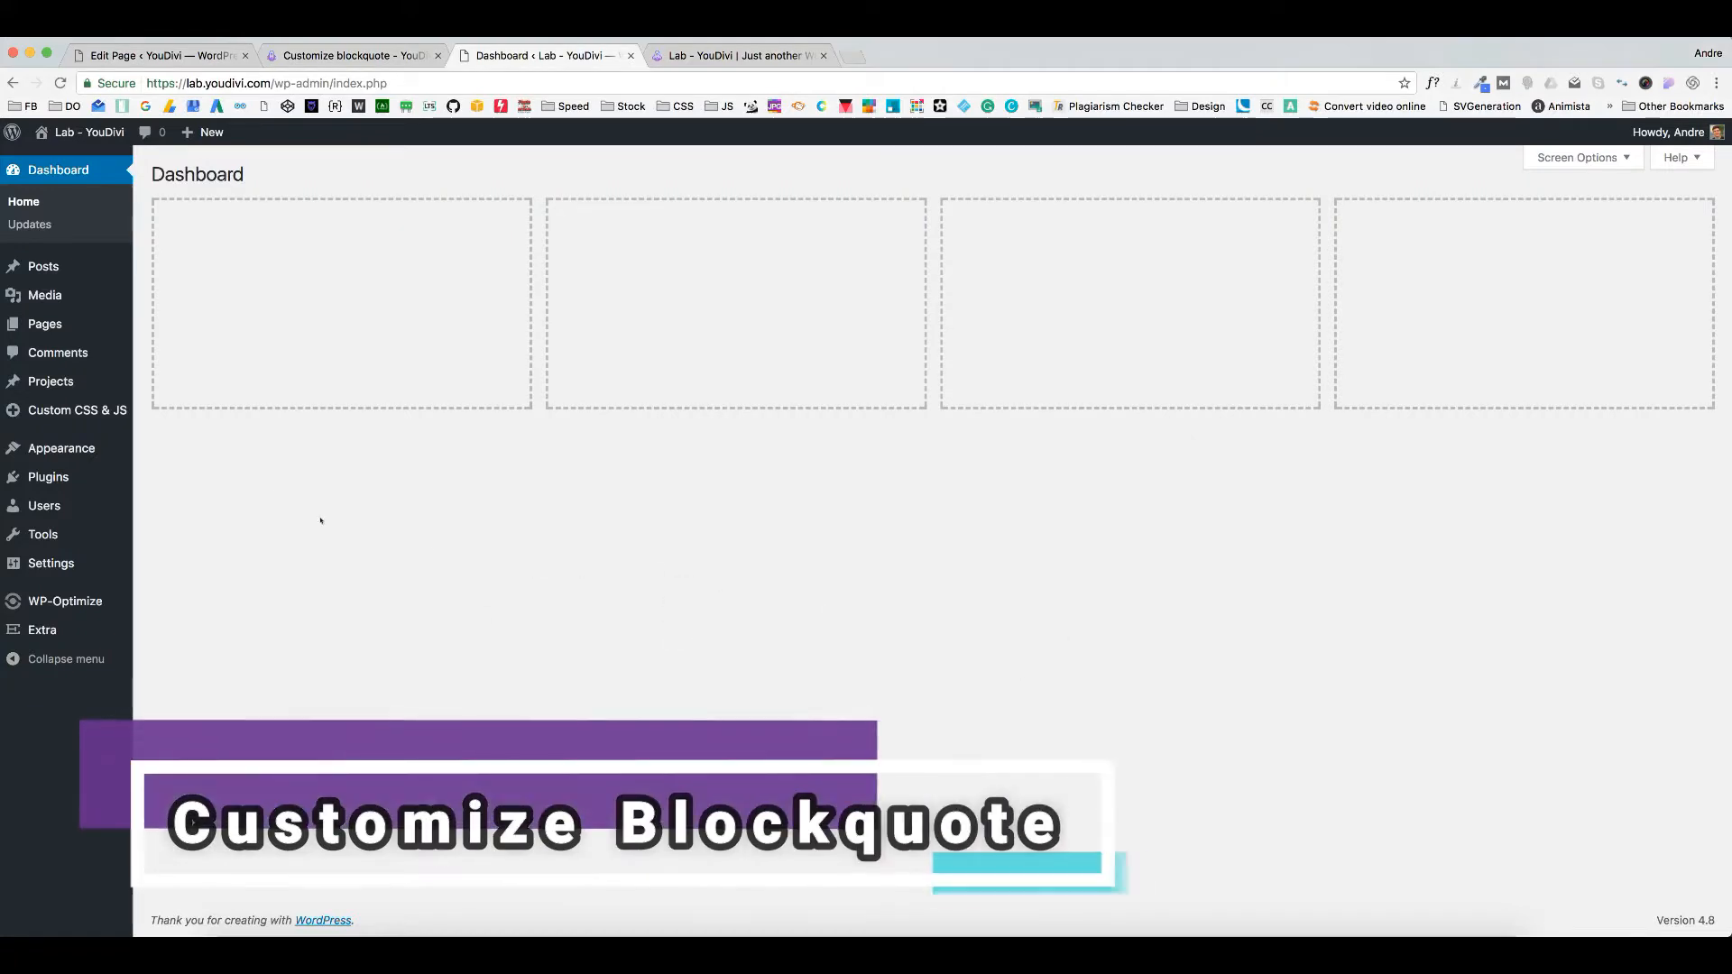
mouse_move(43, 323)
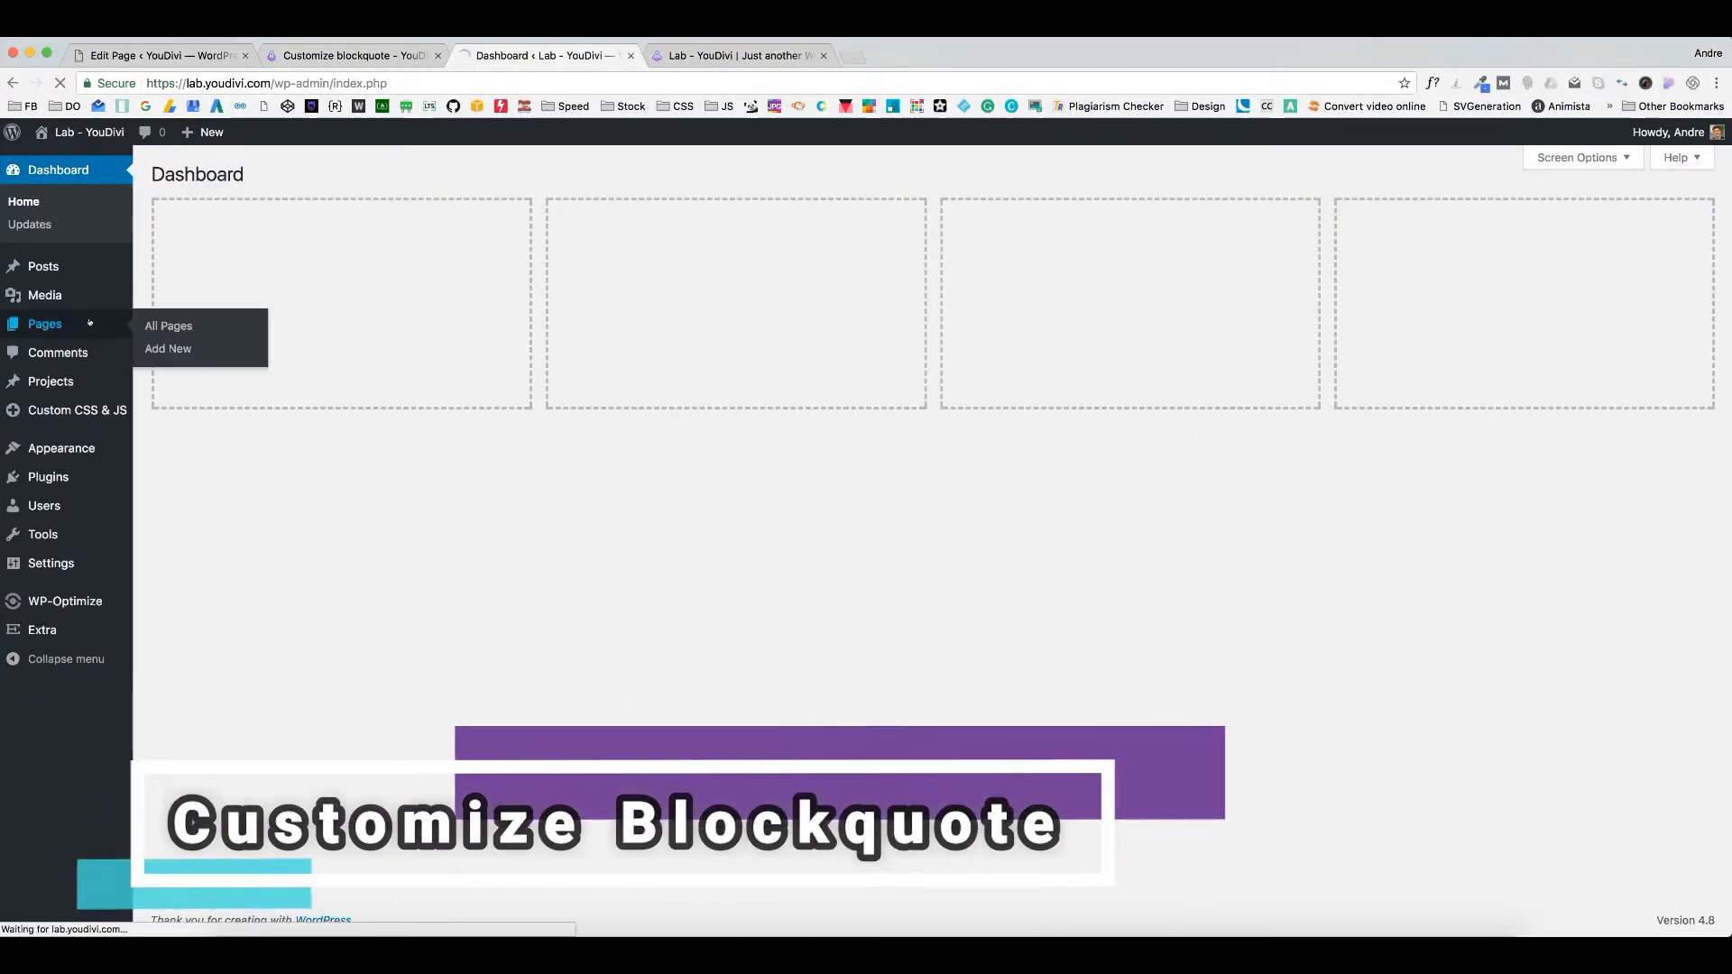
Navigate to the Lab front page and reach its Text module settings.
click(168, 324)
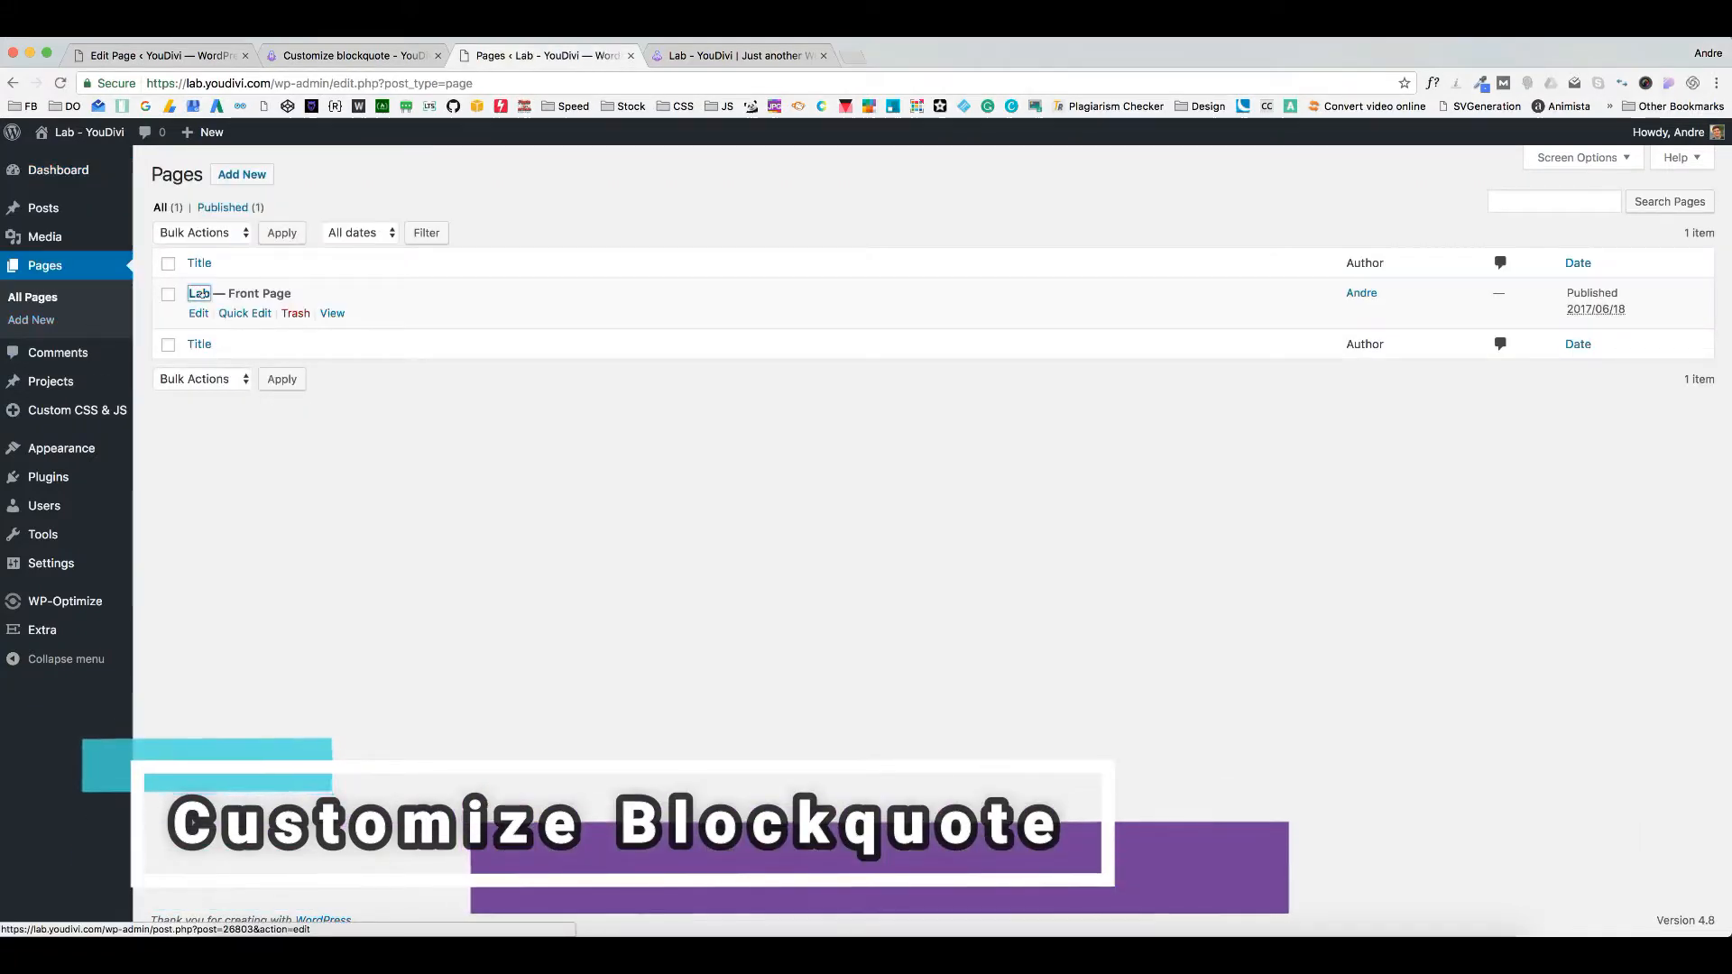
click(198, 314)
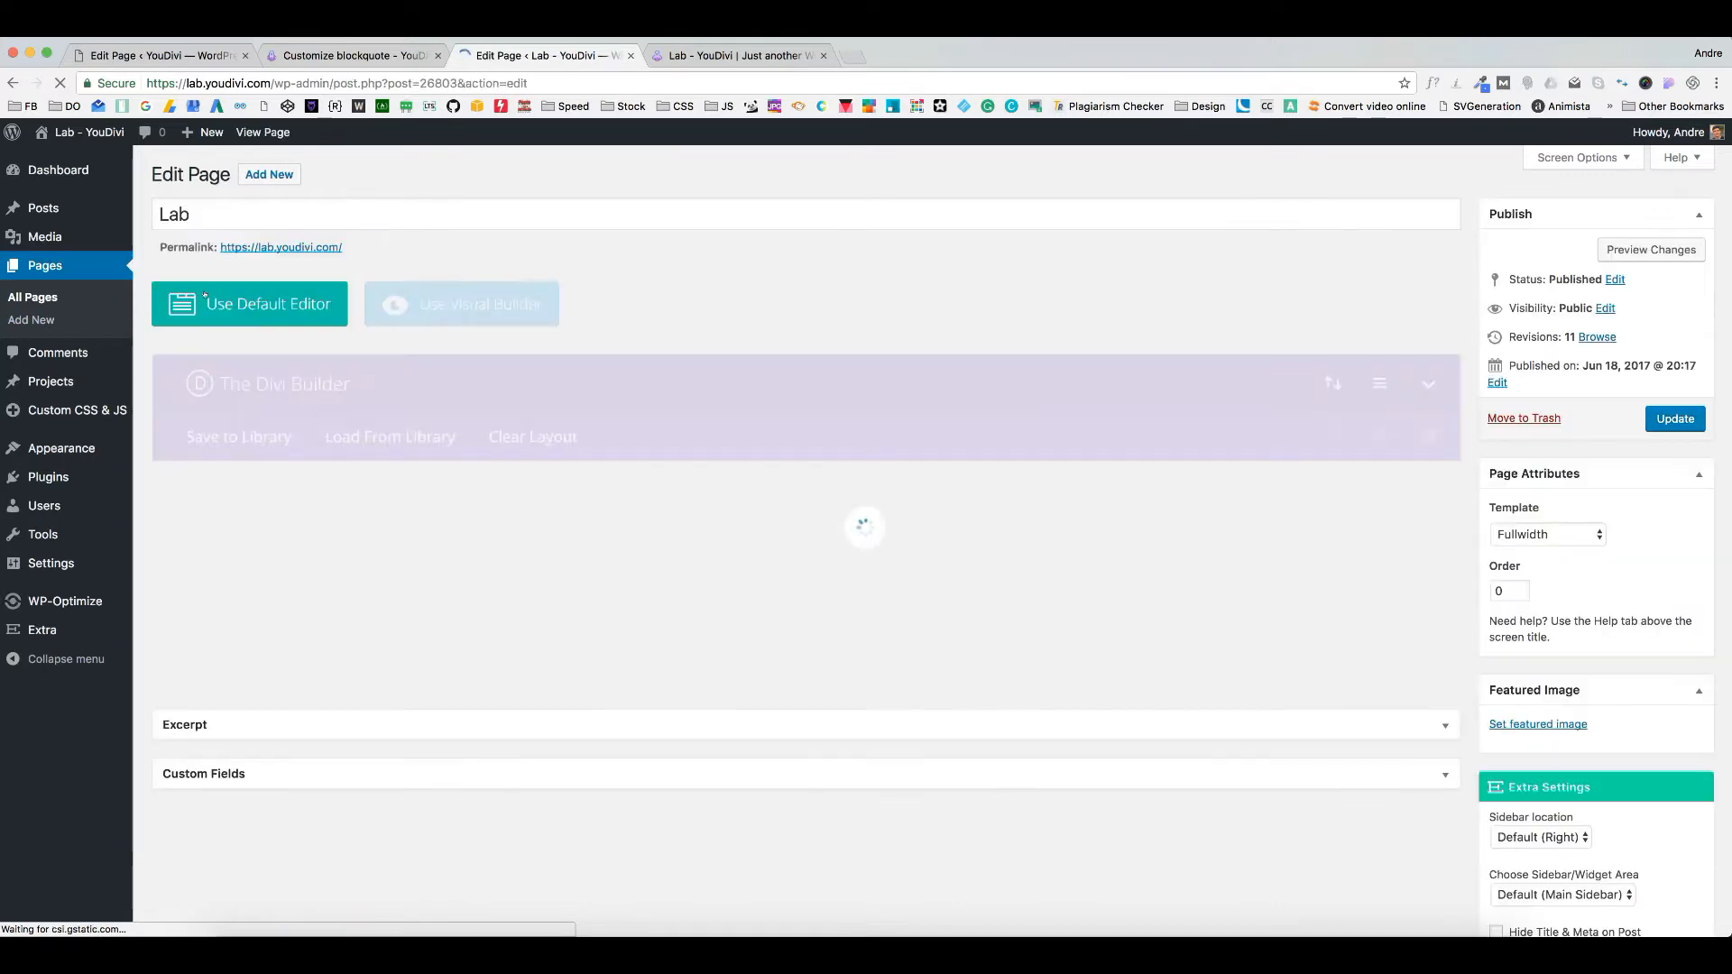
click(249, 303)
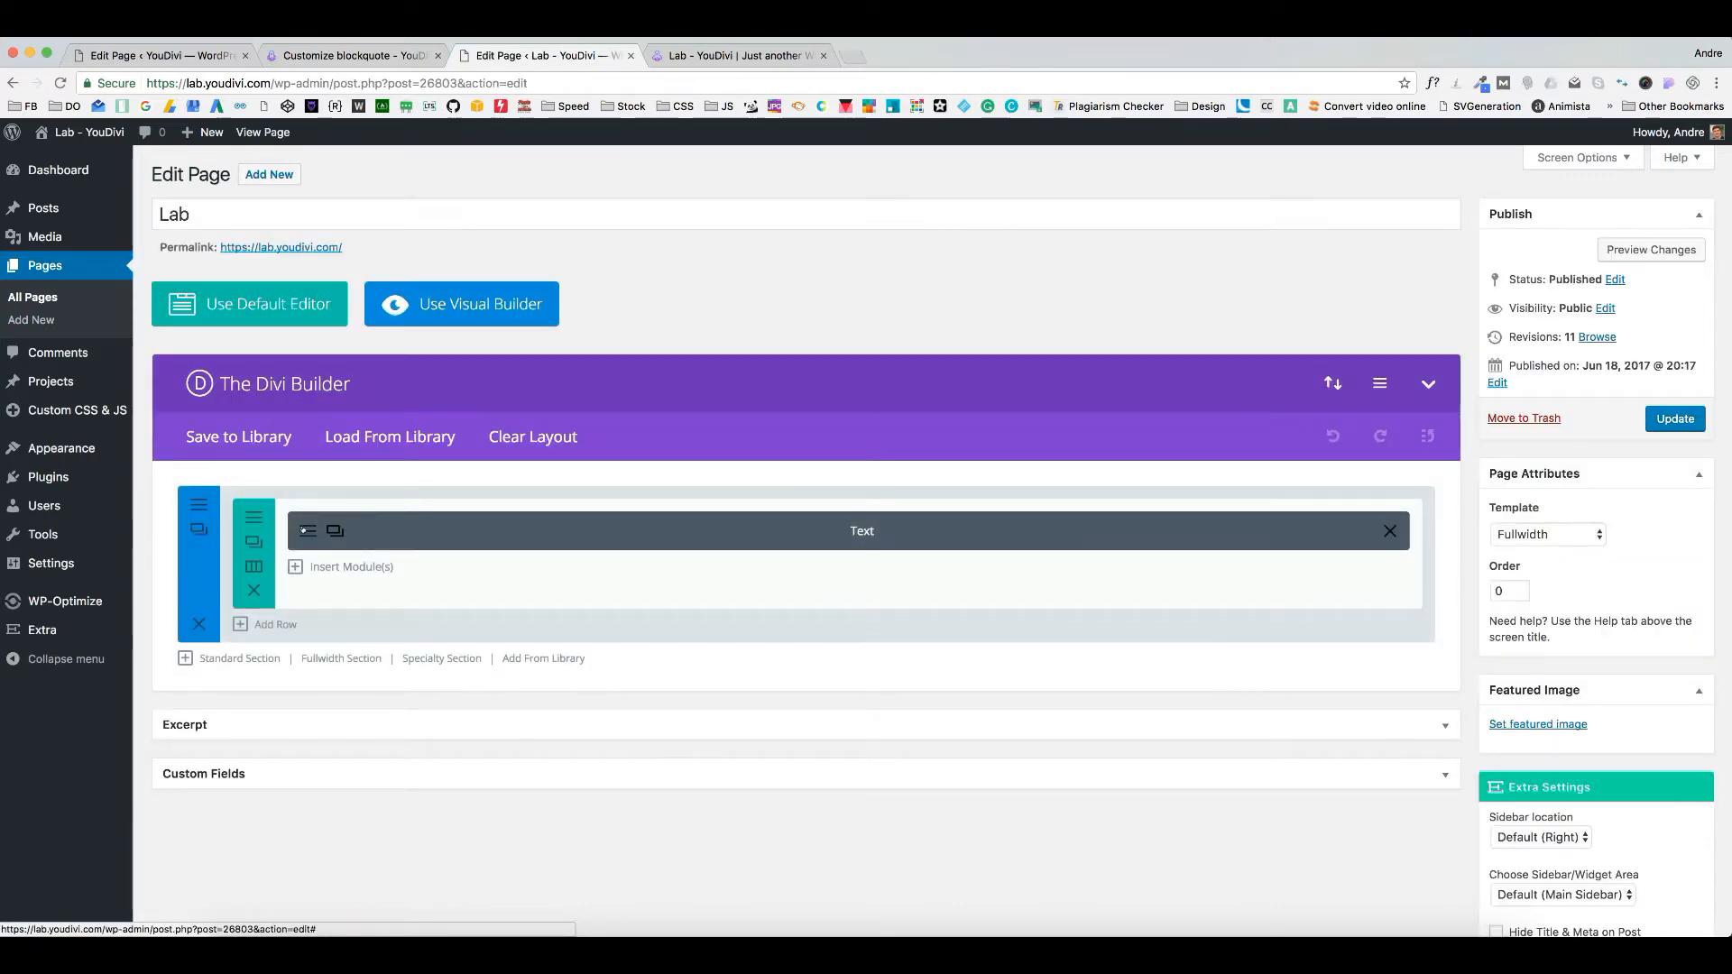
click(862, 531)
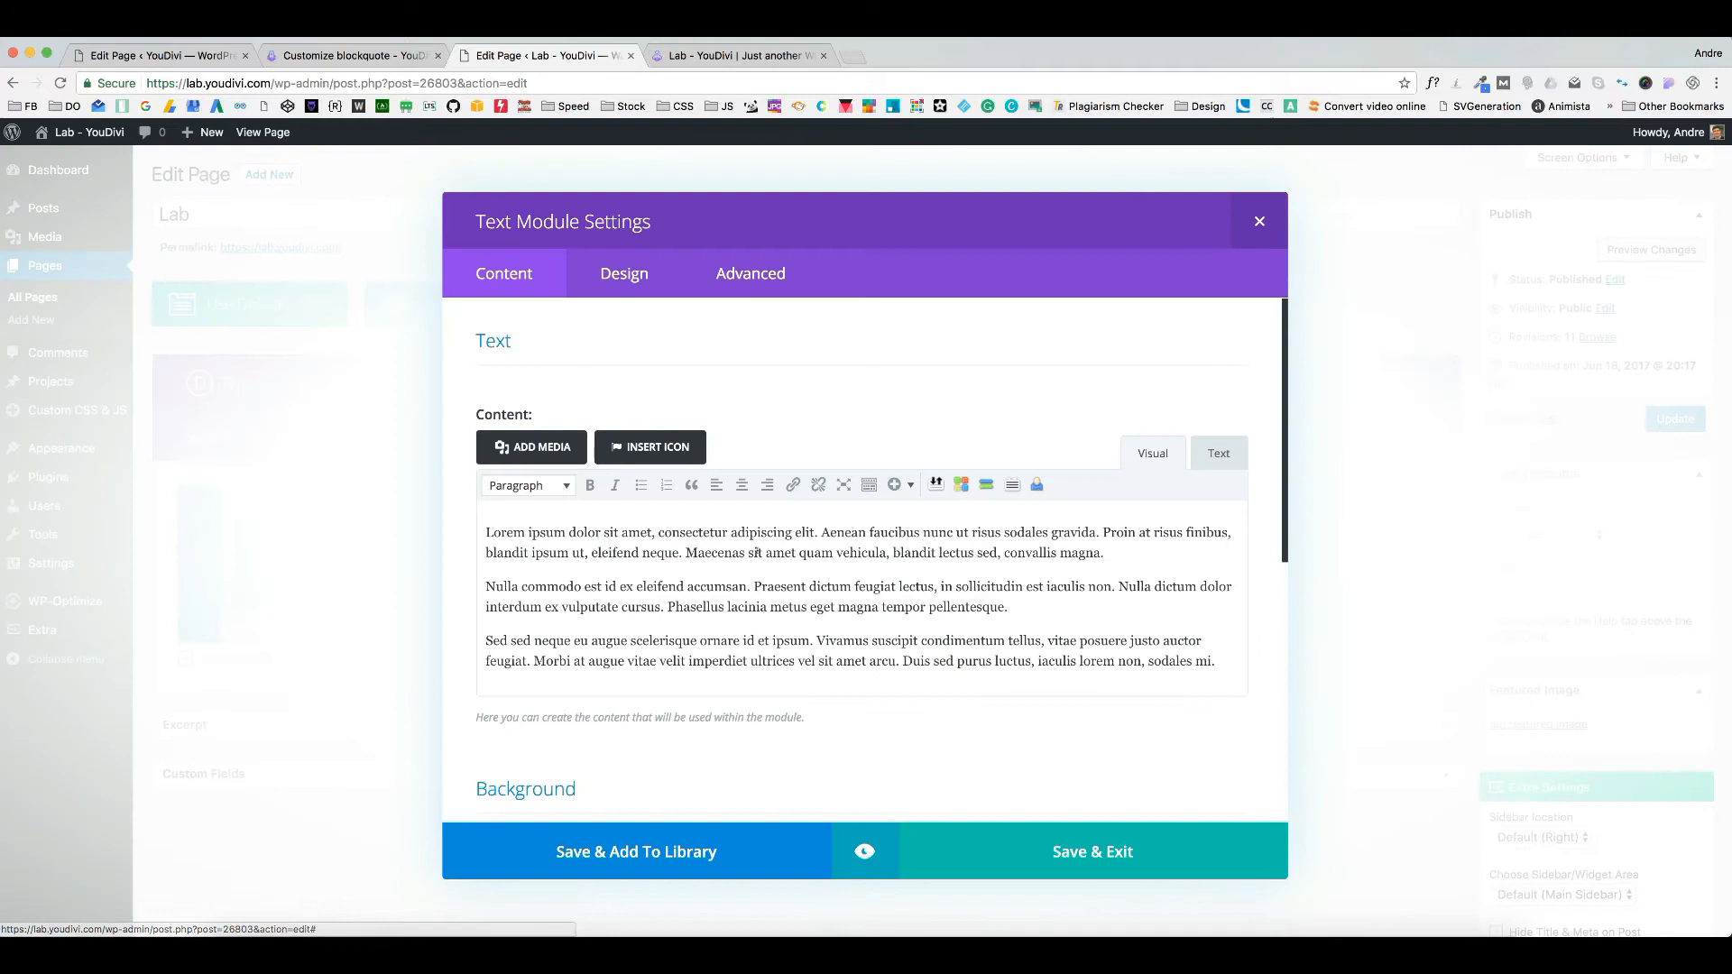
Turn the second paragraph of the text into a blockquote and save the page.
drag(728, 606, 1007, 607)
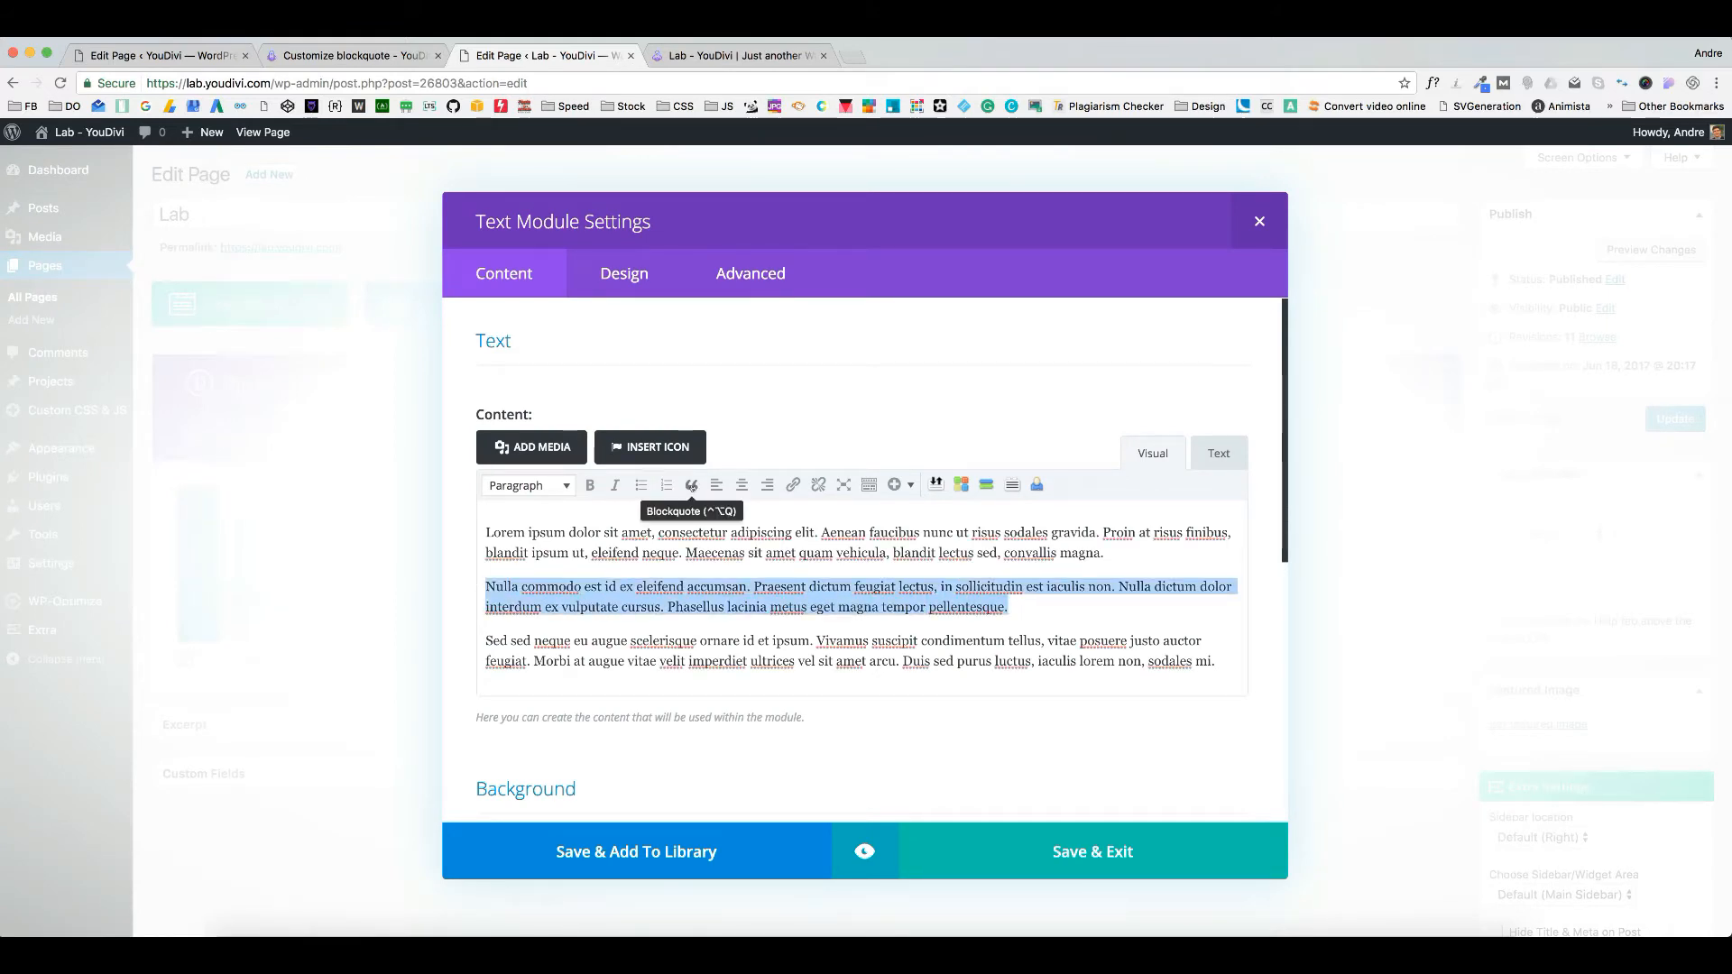
click(691, 486)
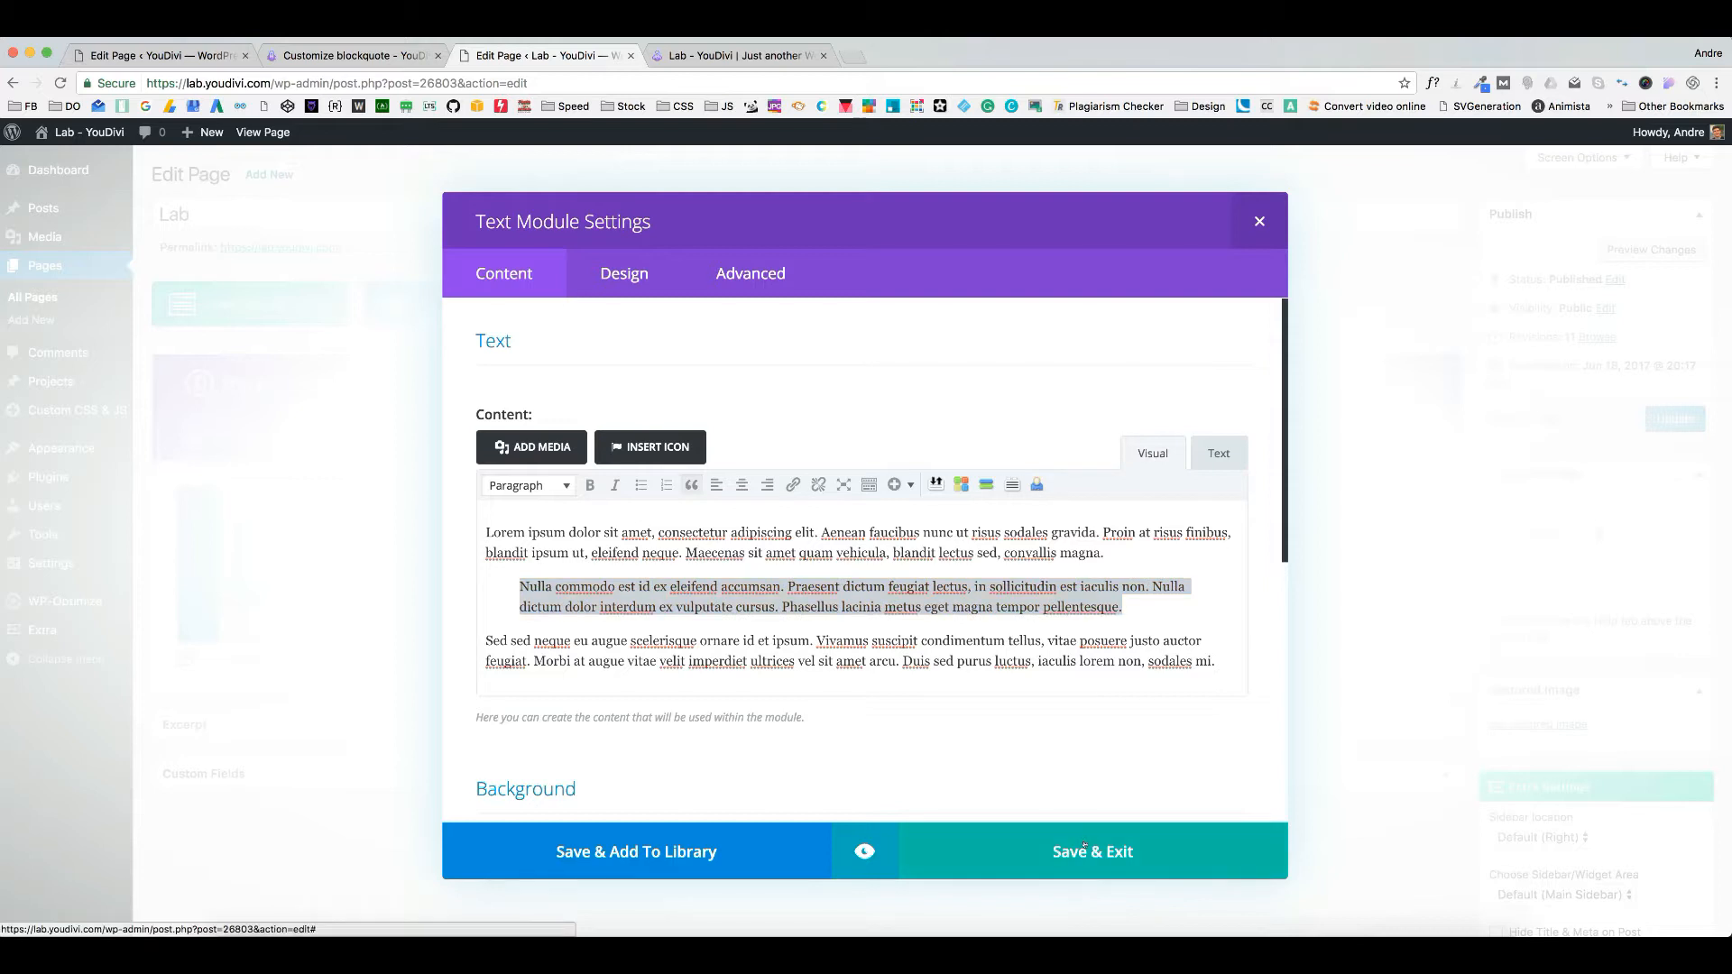
click(1092, 850)
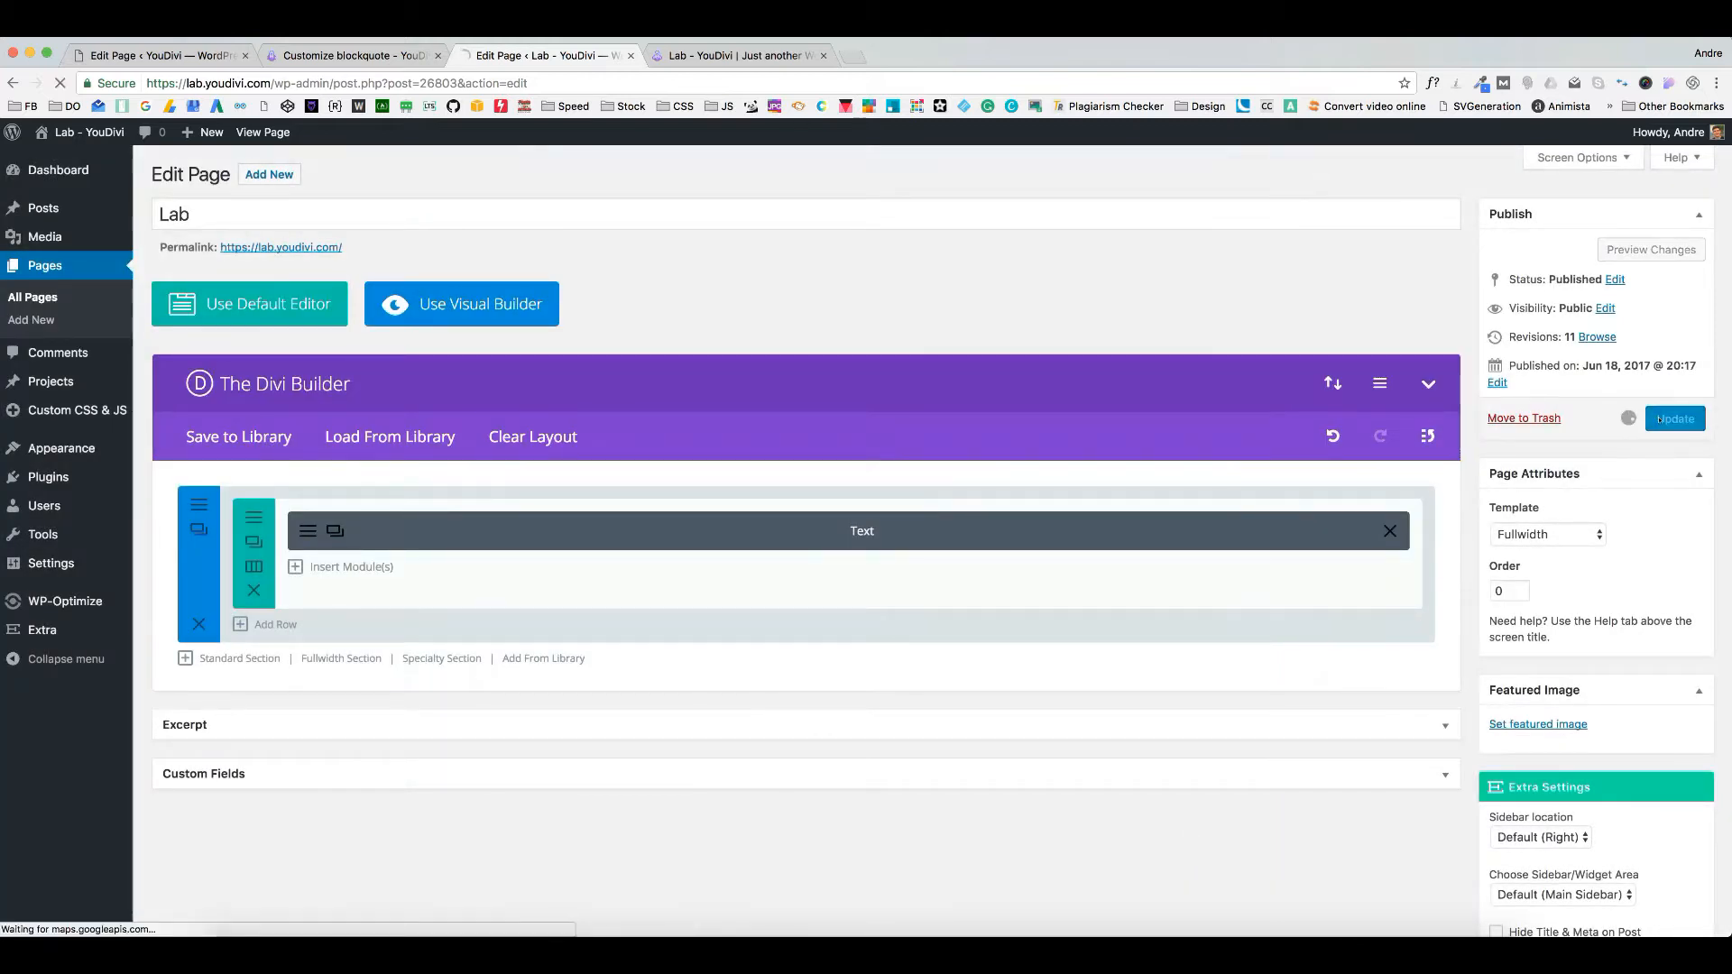
View the updated front page and inspect the quoted paragraph in DevTools.
click(1675, 418)
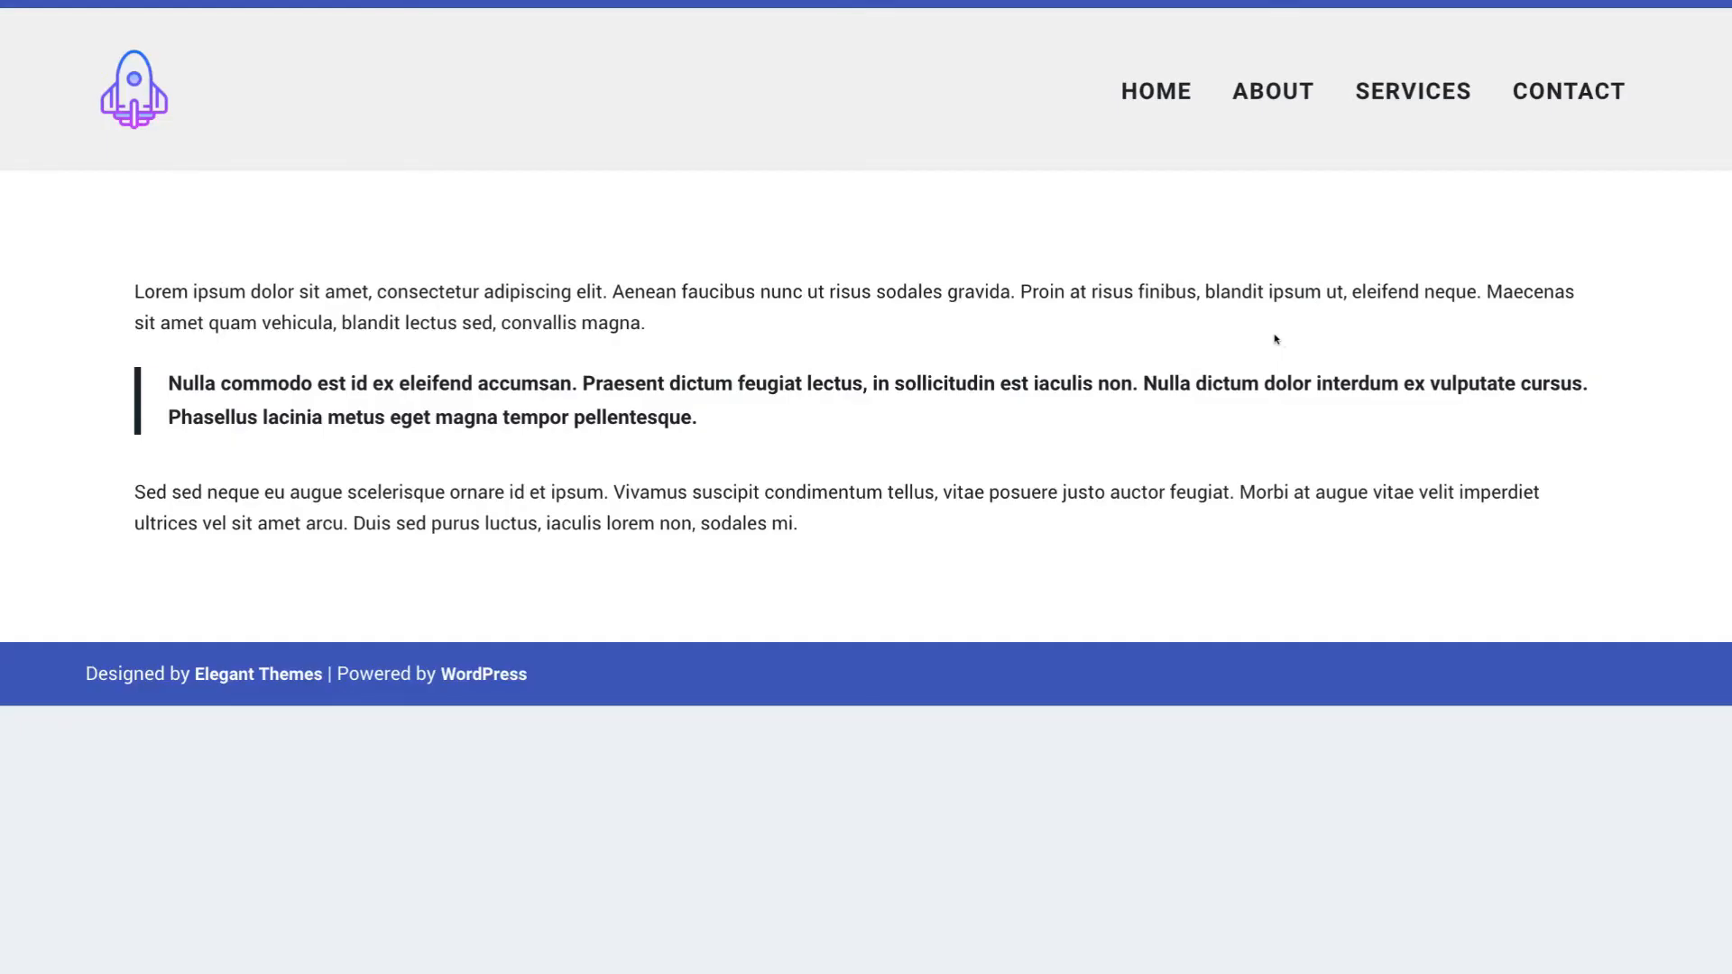
right_click(431, 383)
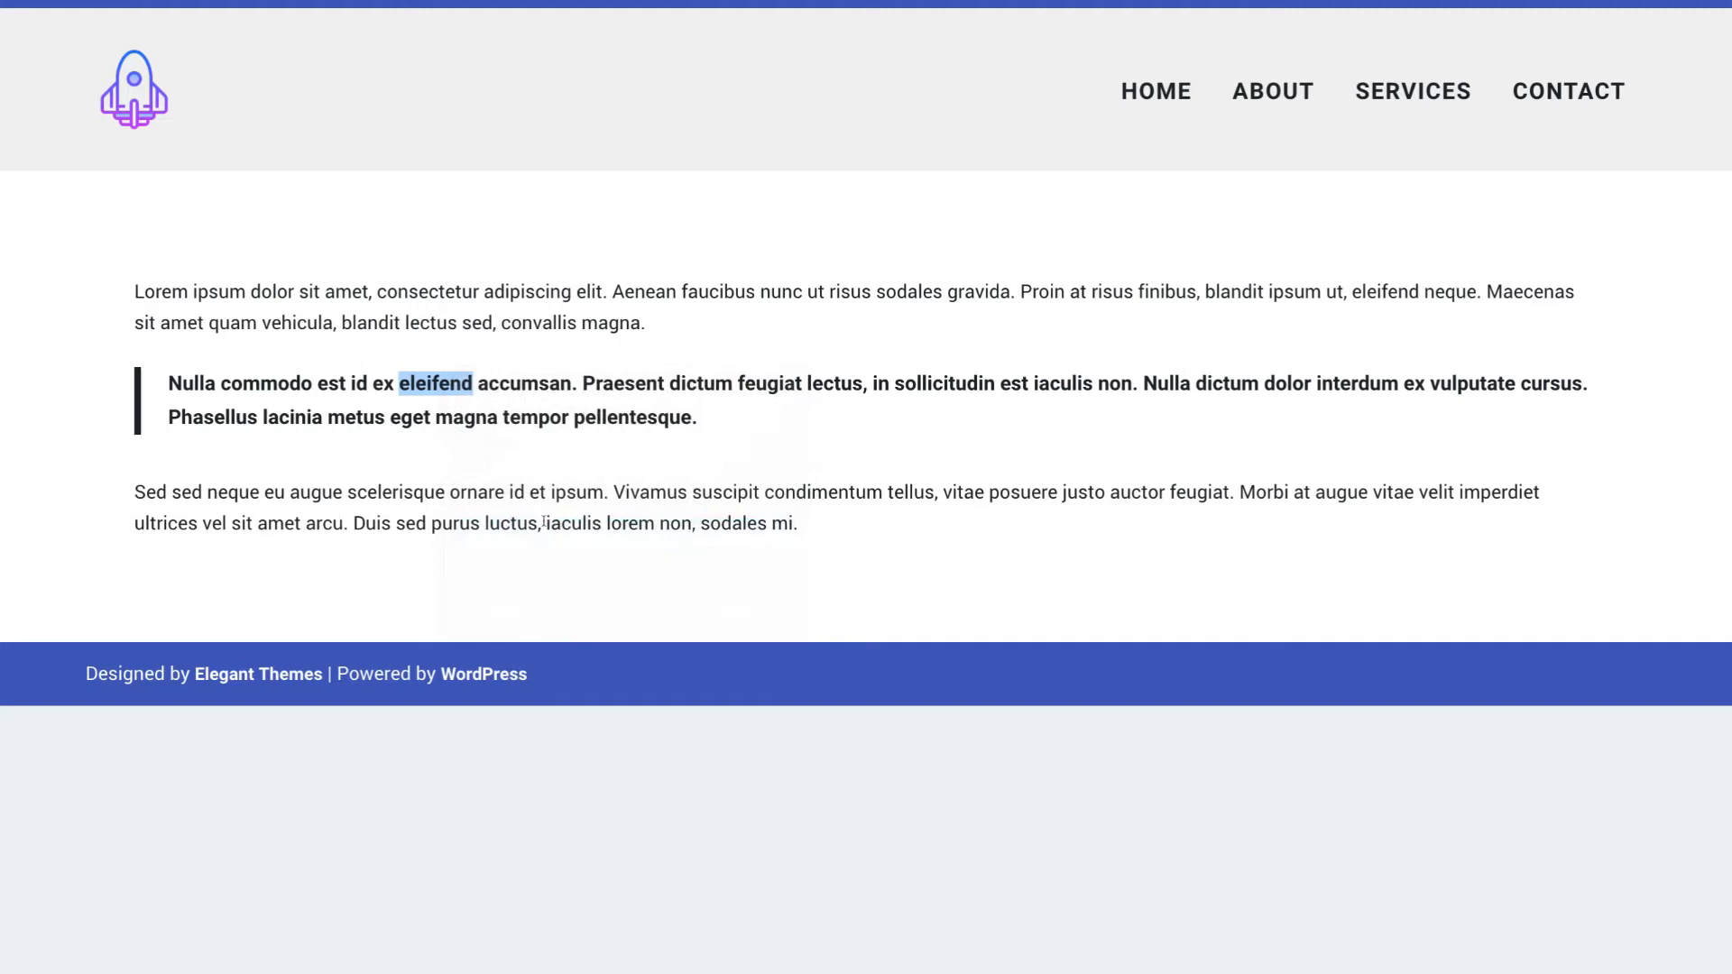
key(F12)
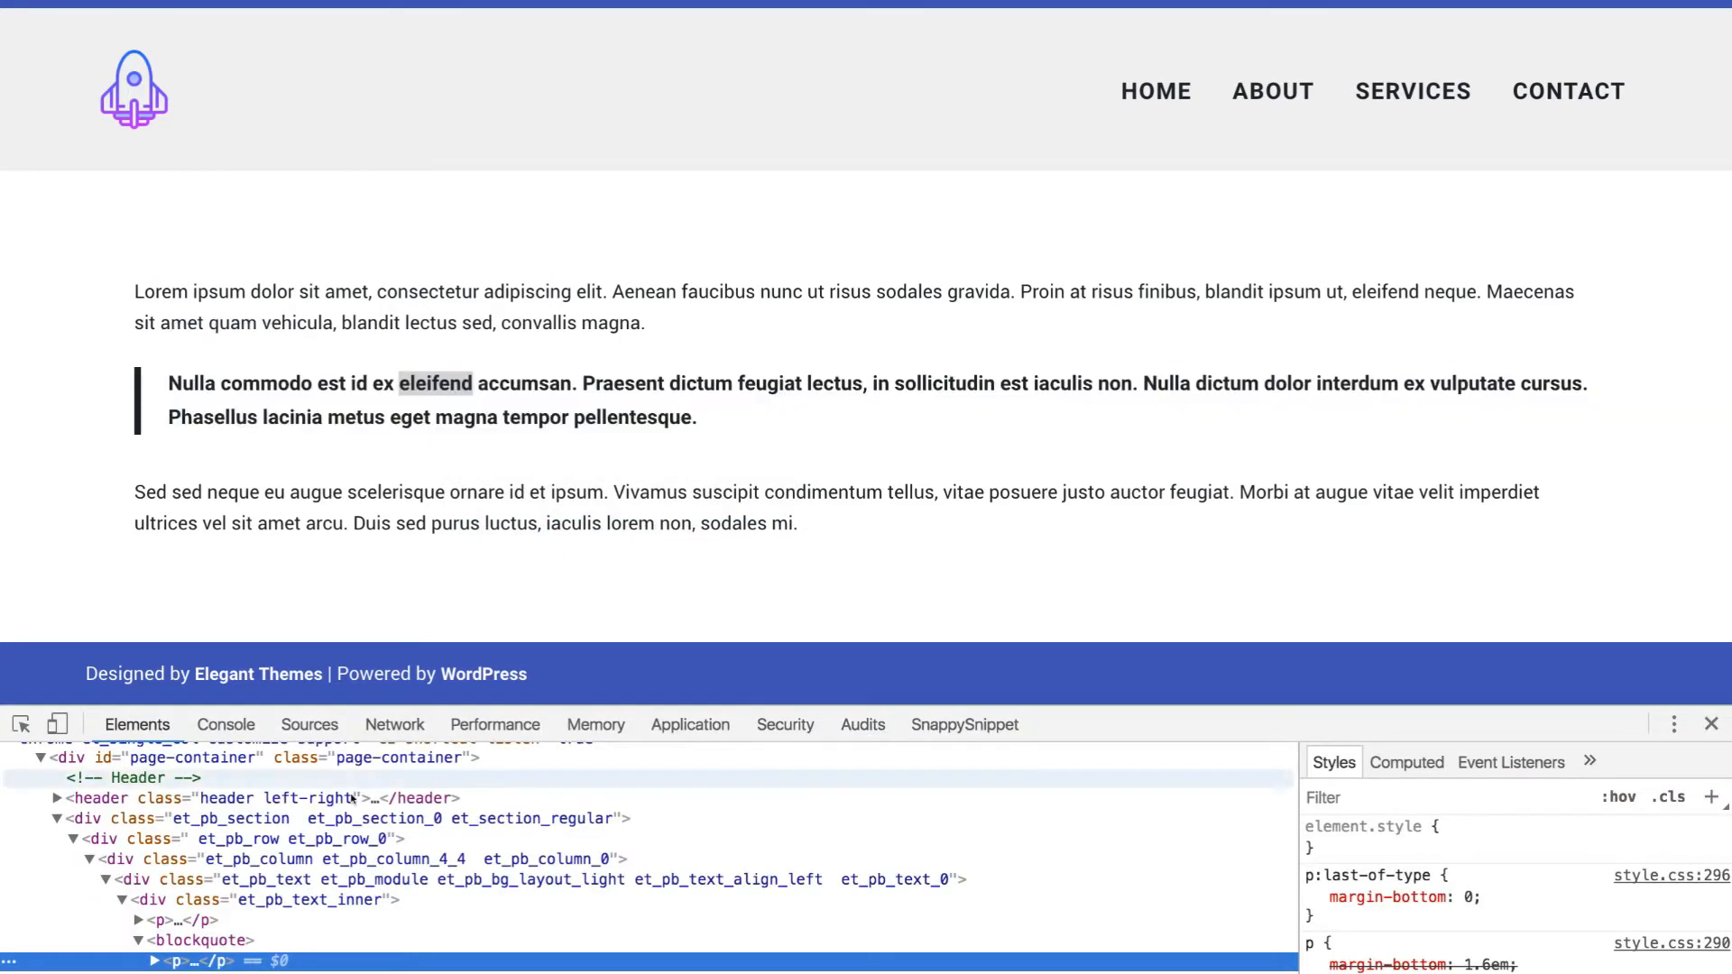
mouse_move(177, 919)
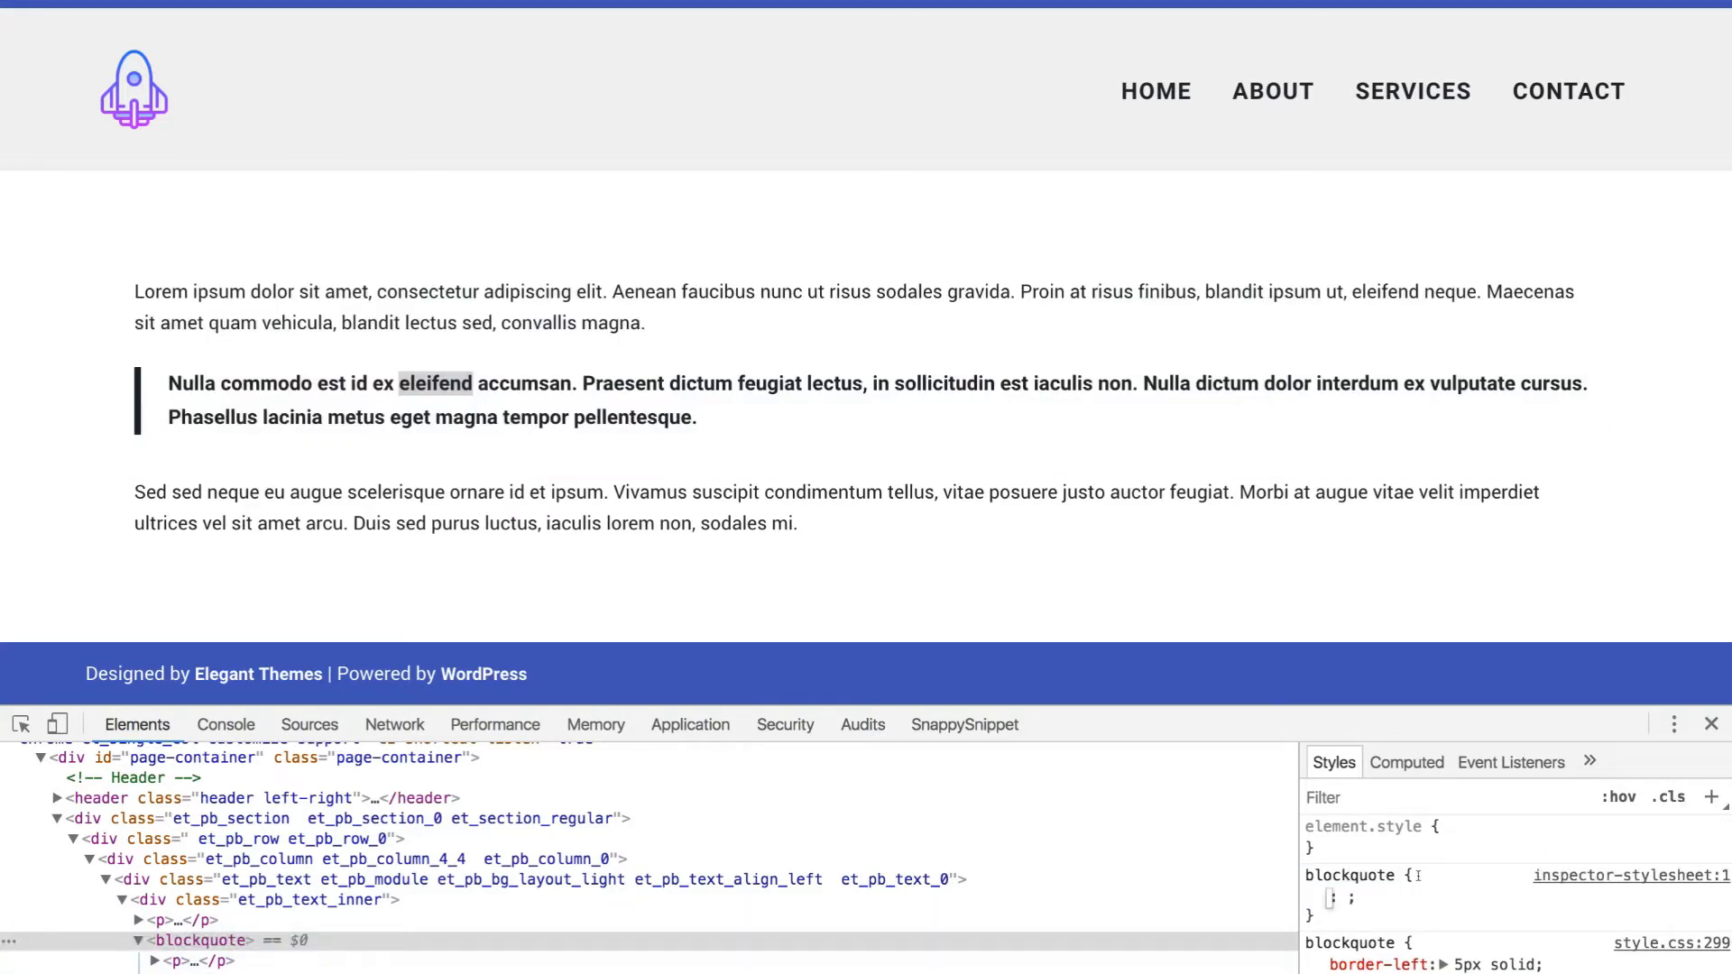
Give the blockquote rule border-left: 5px solid #3F51B5.
text(border-left)
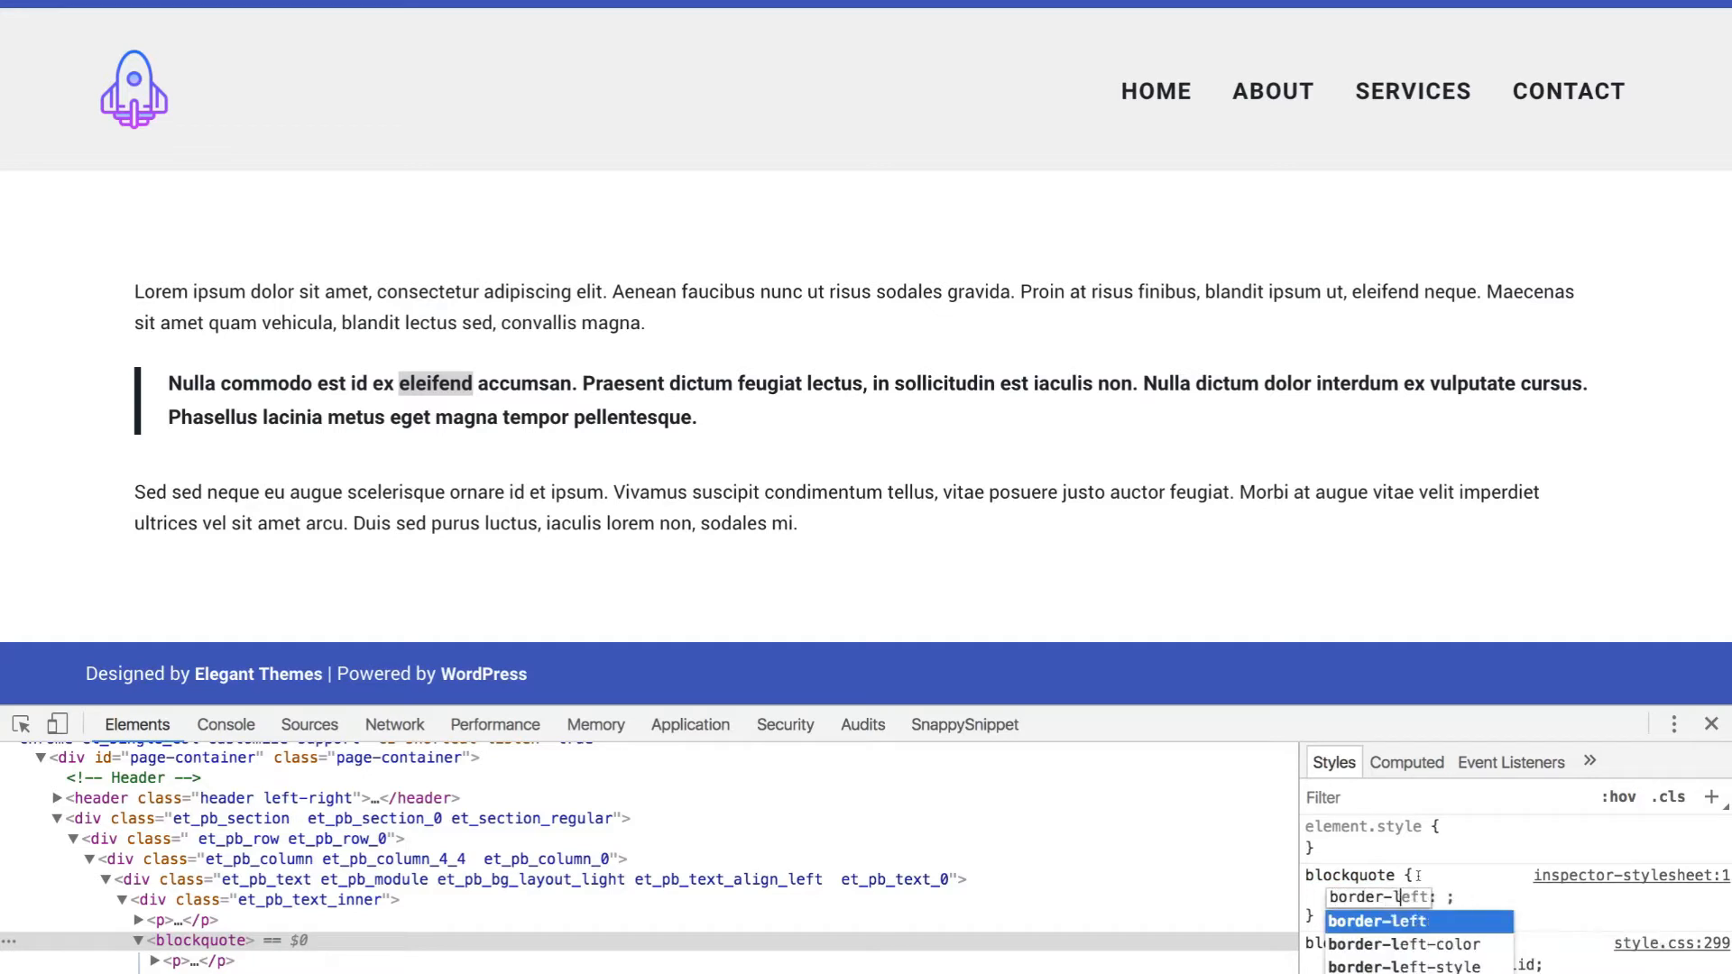
text(5)
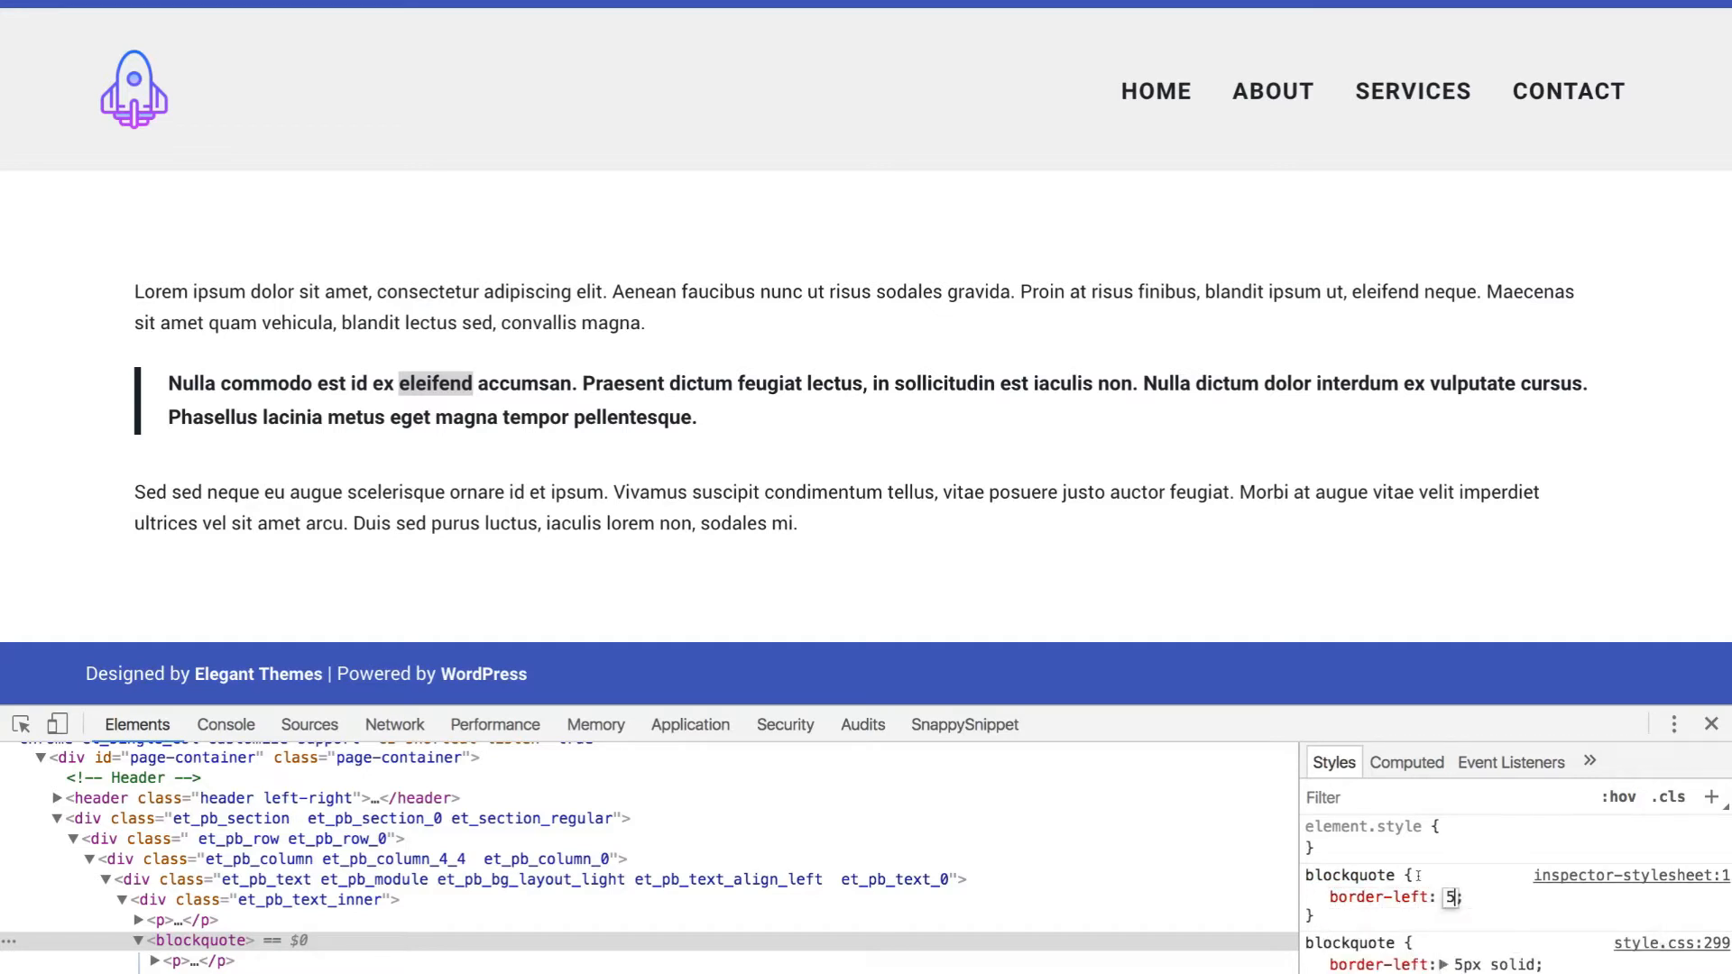
text(px solid)
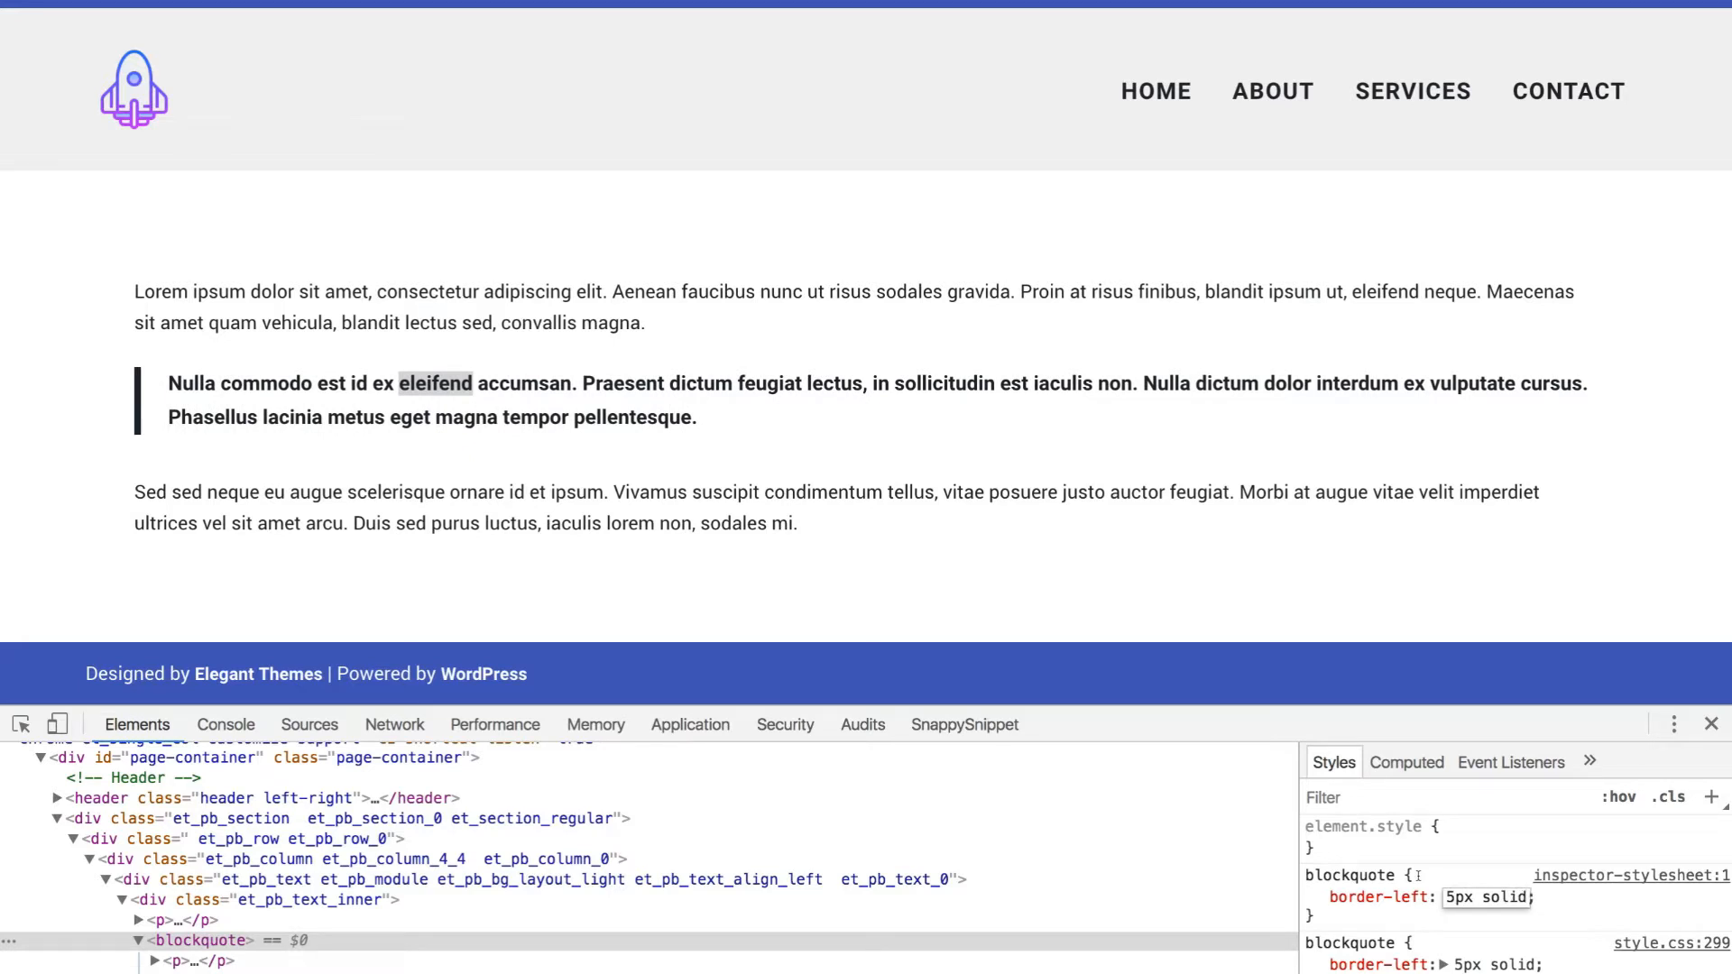
text(#3F51B5)
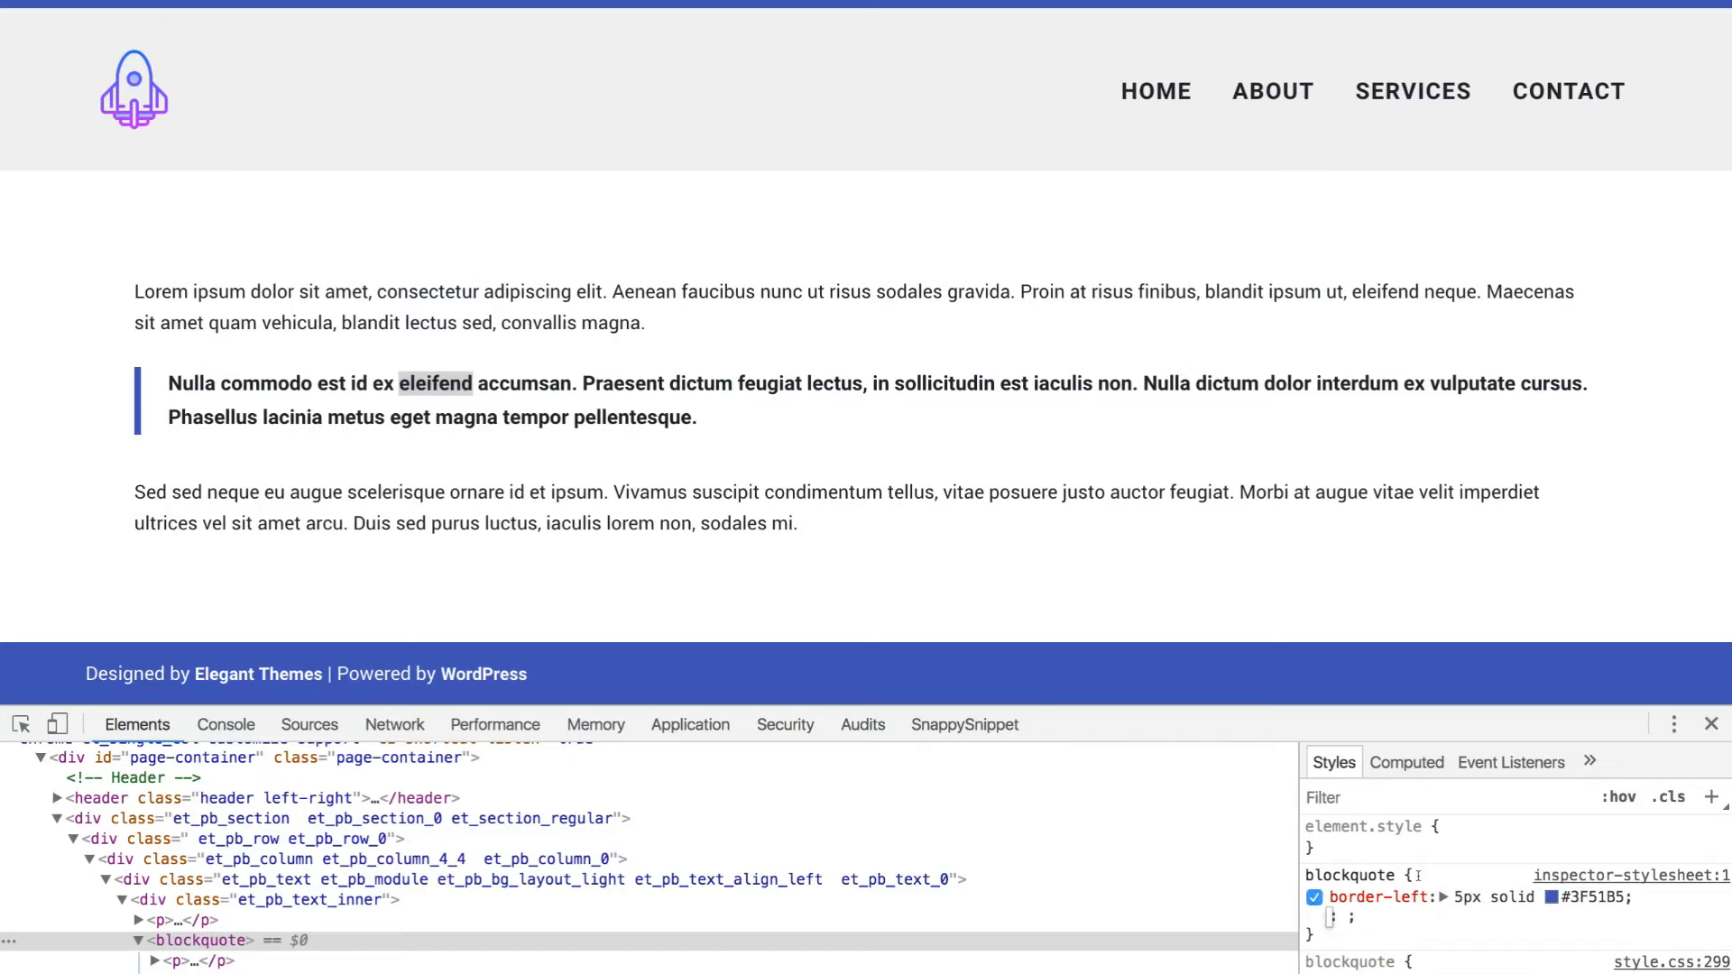
Add padding: 0 70px 0 15px !important to the blockquote rule.
text(padding: ;)
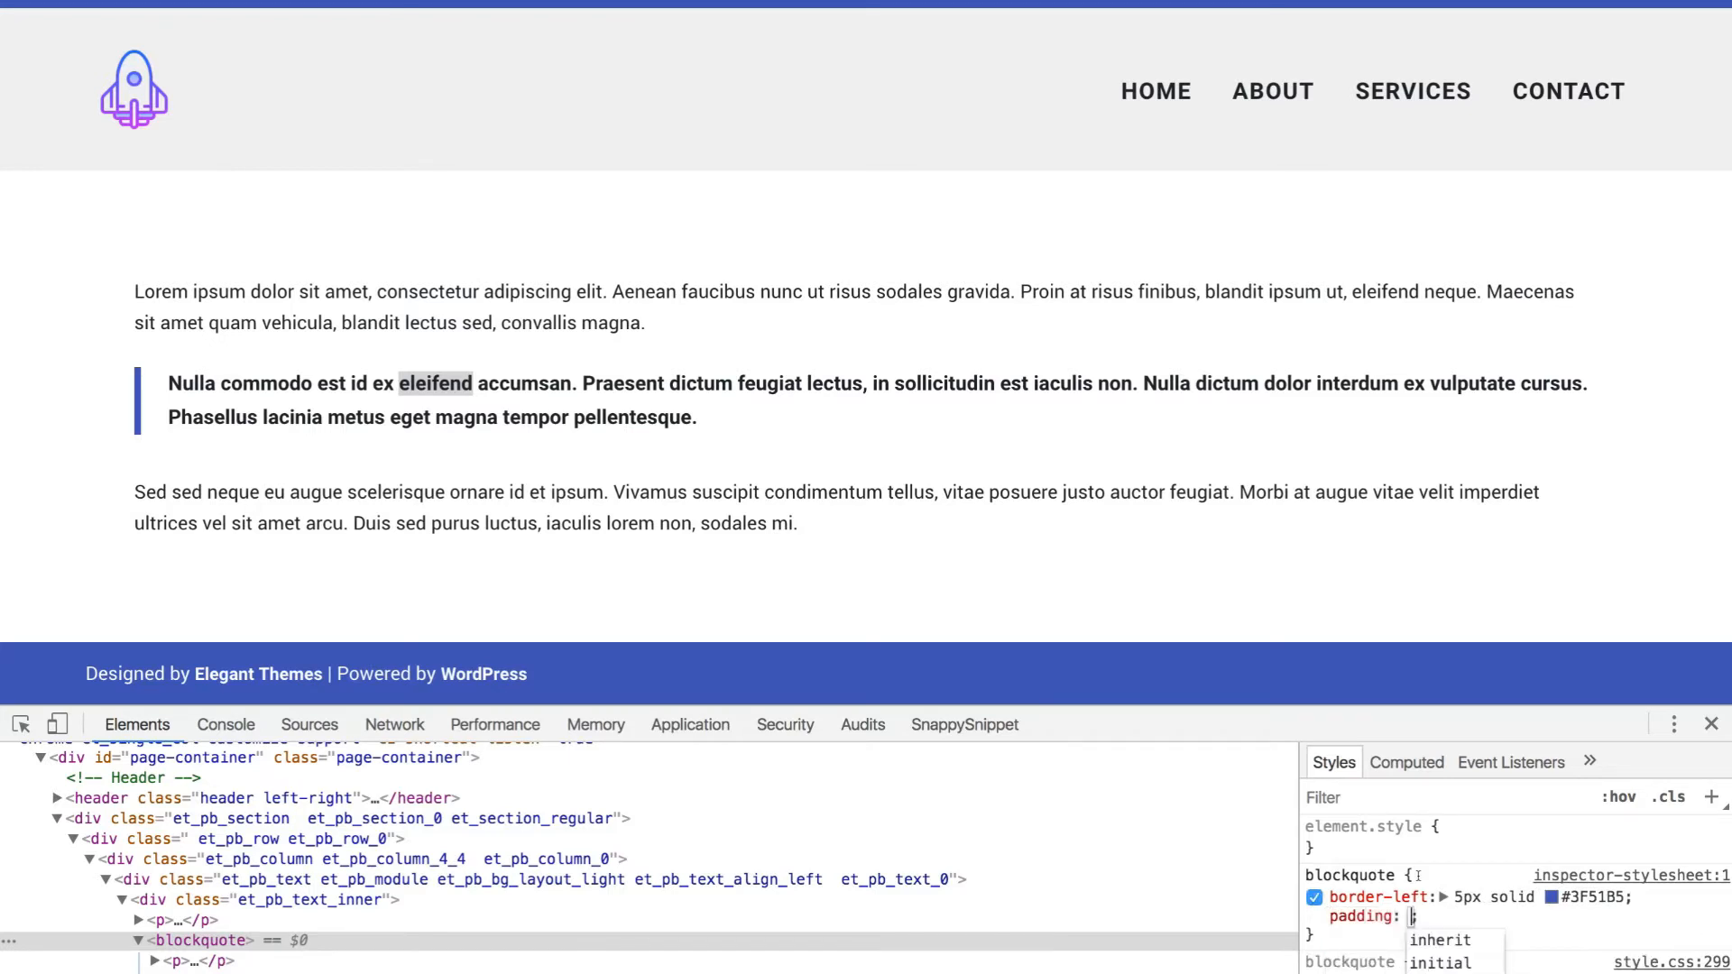
text(0)
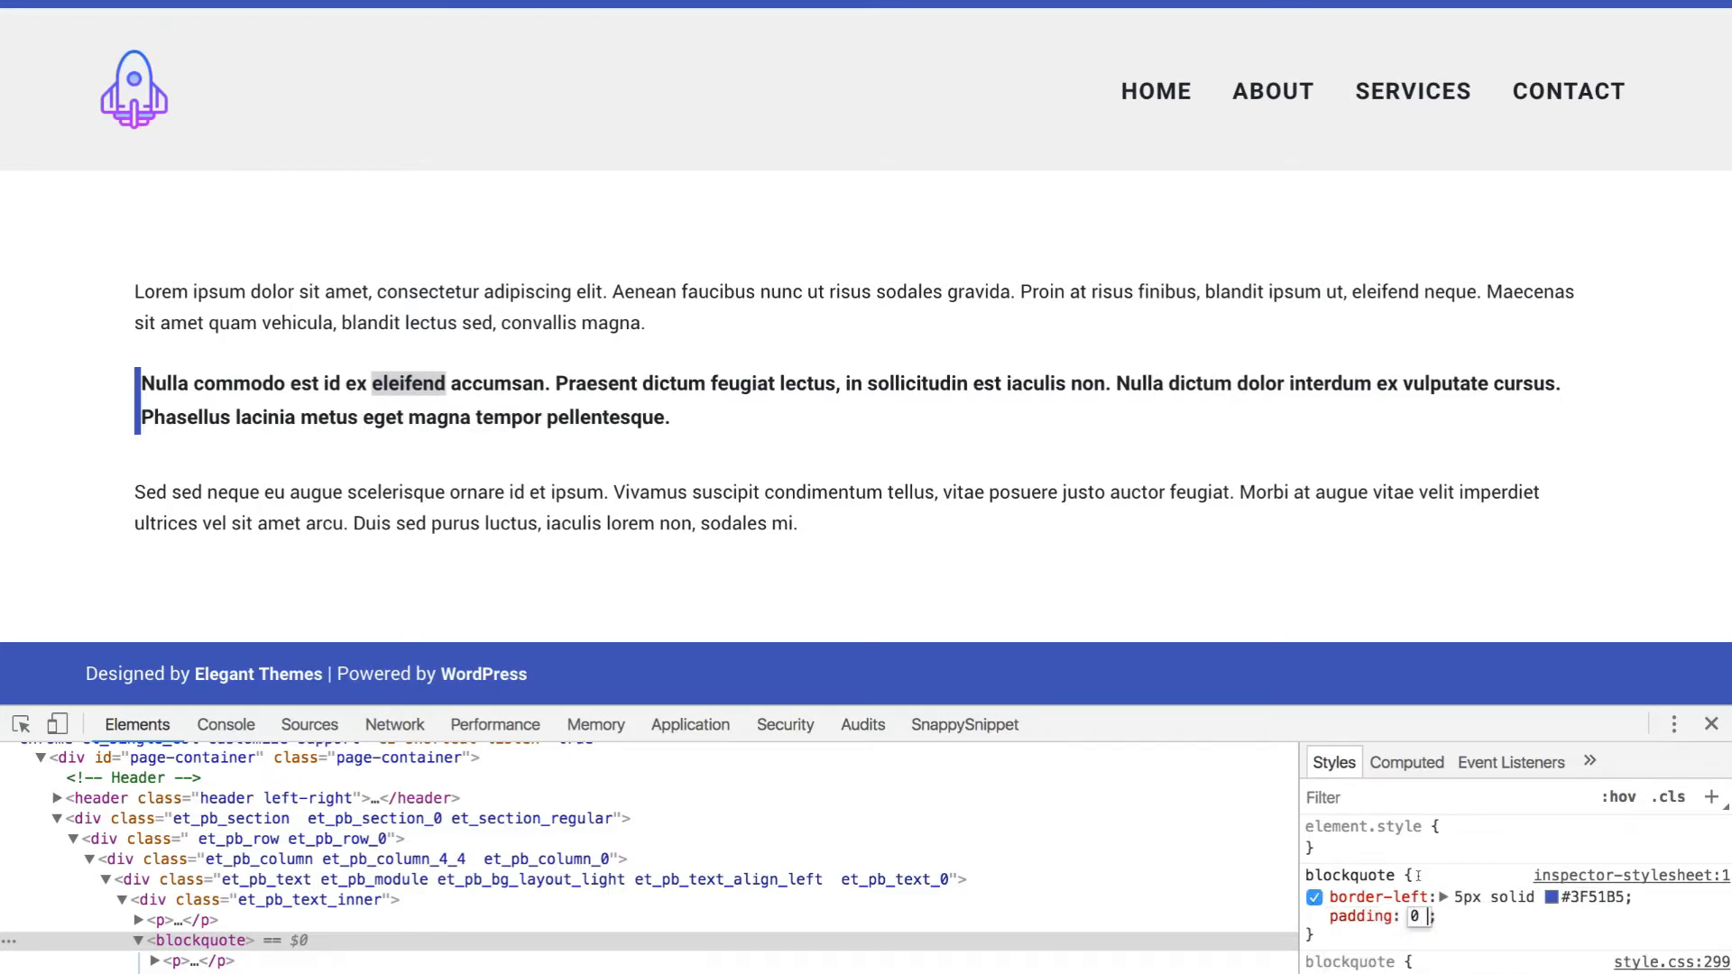
text(70px 0)
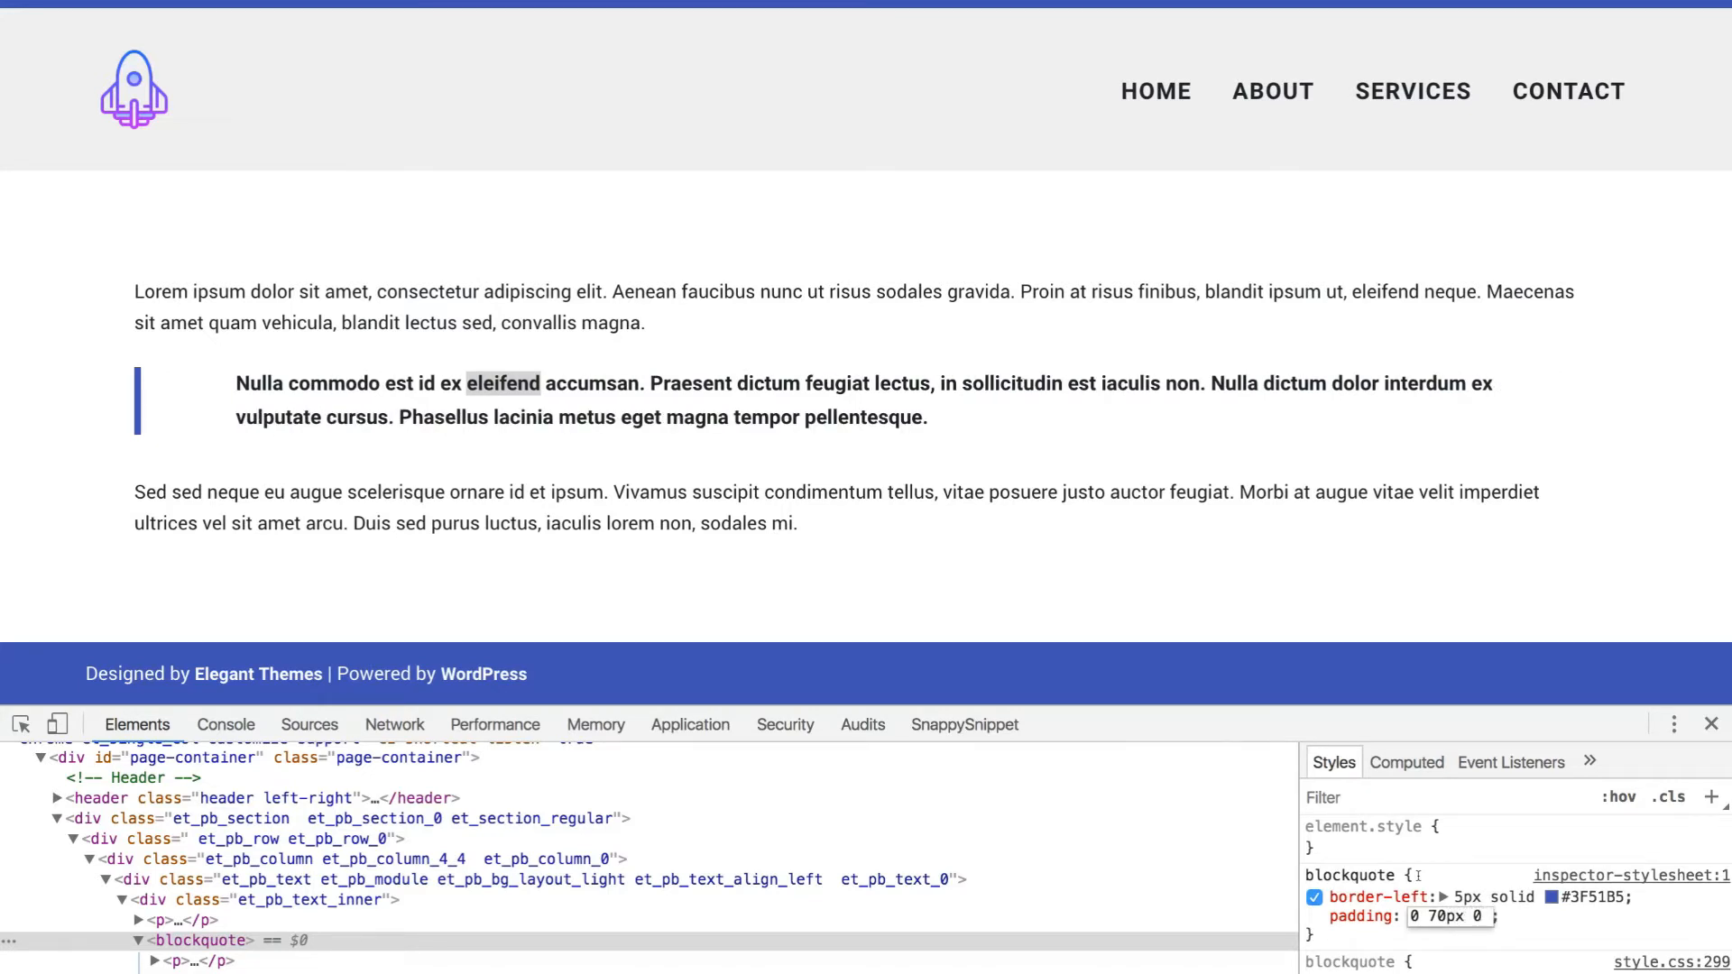
text(15ps)
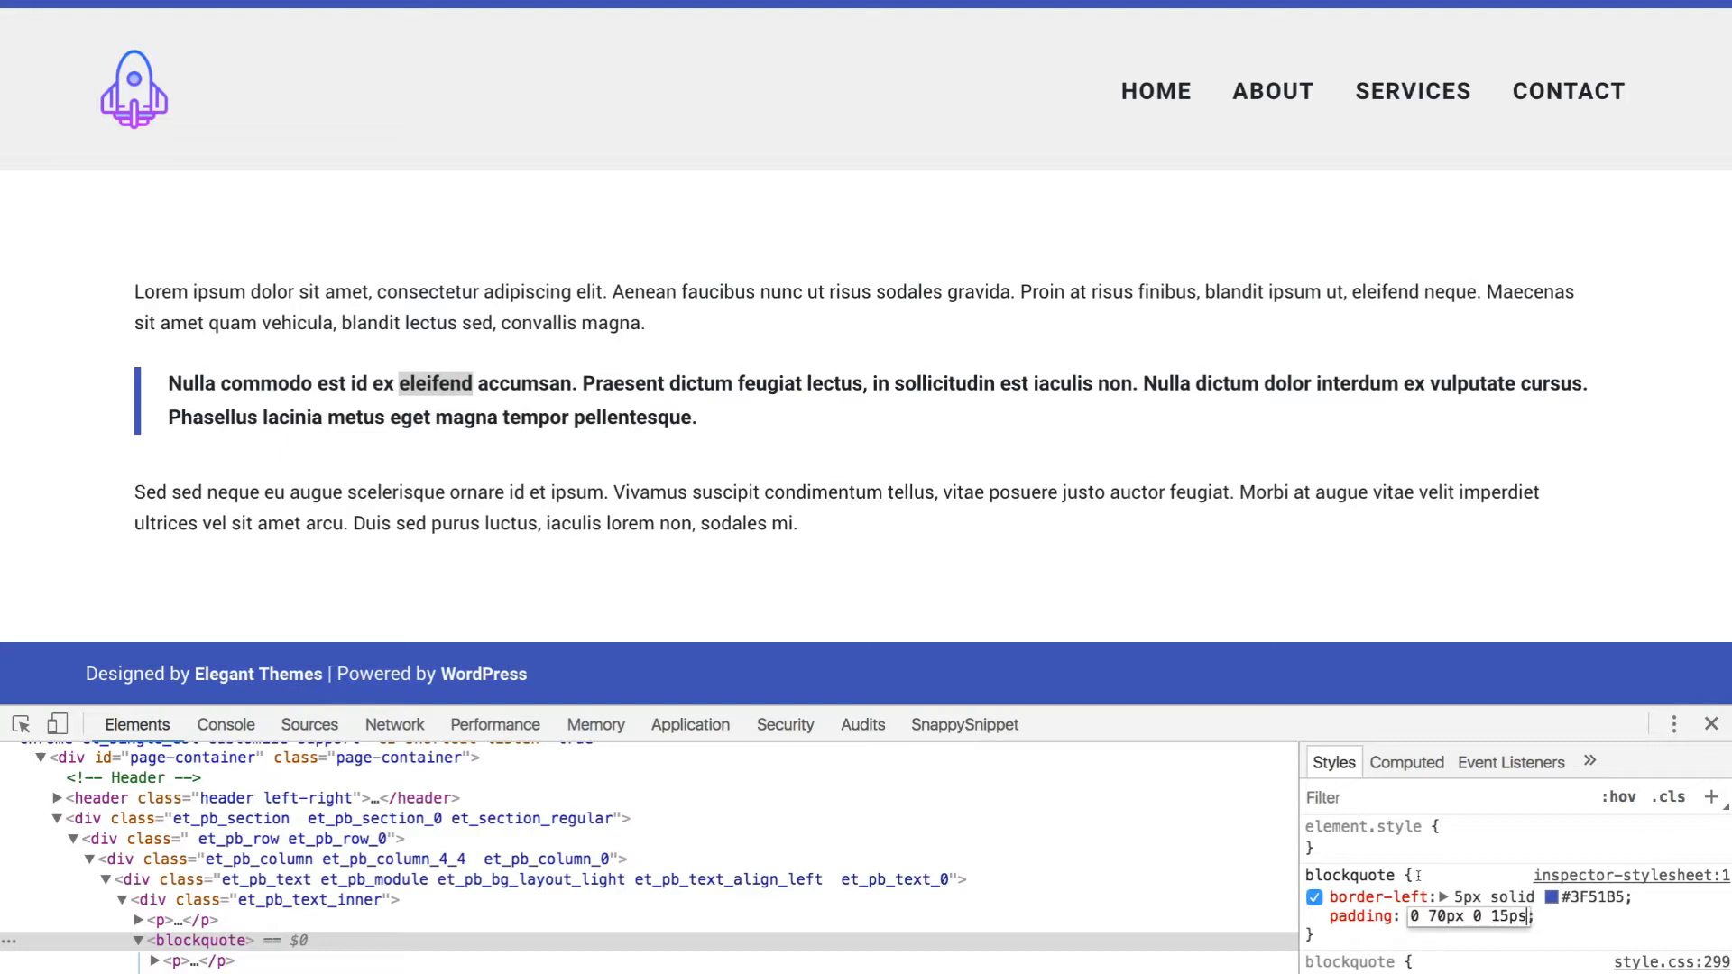
text(!important)
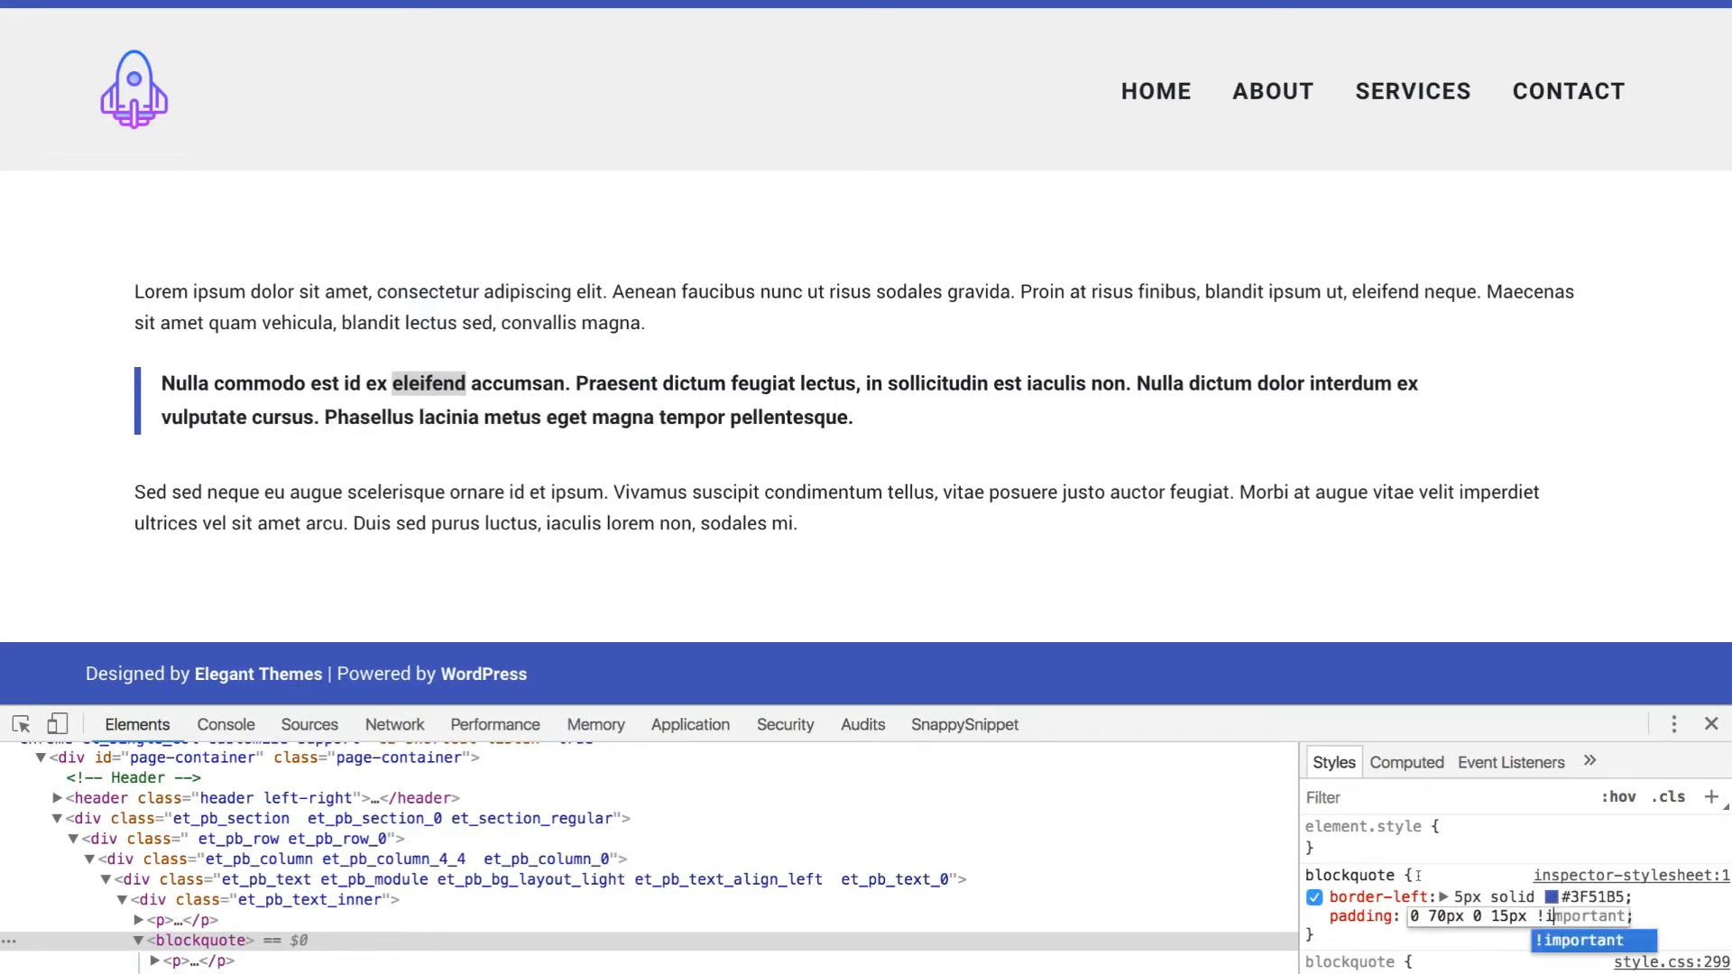
key(Enter)
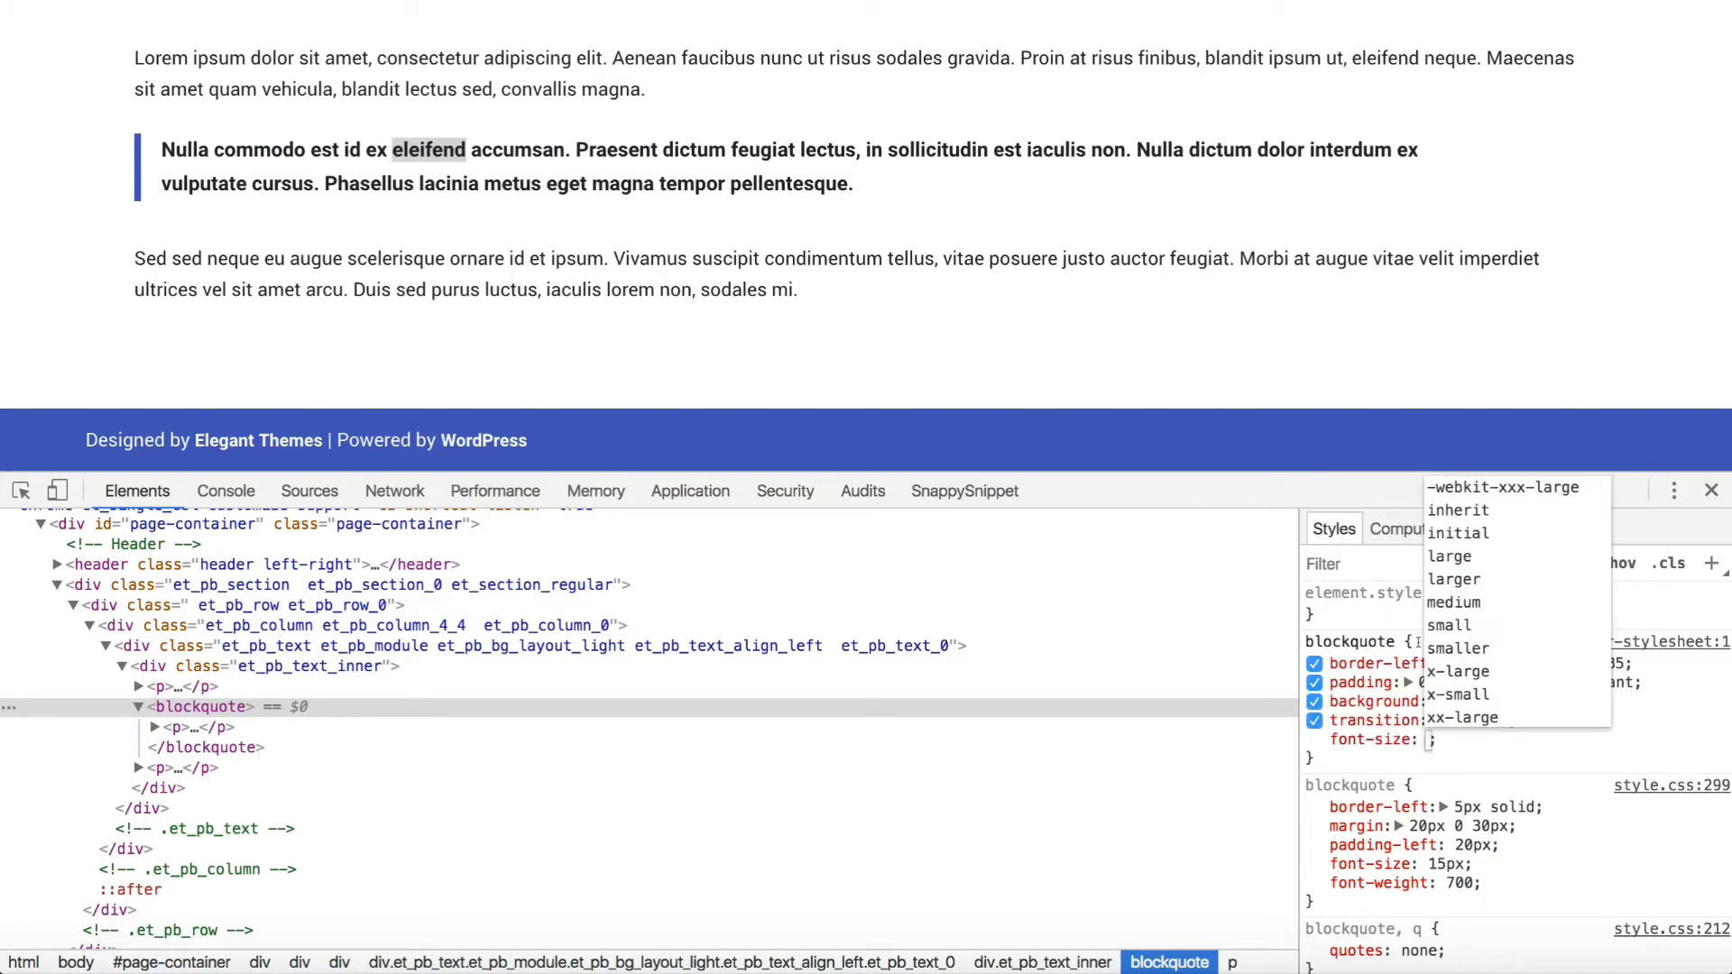
Set the blockquote font-size to 20px and add a margin property.
text(20px)
text(300)
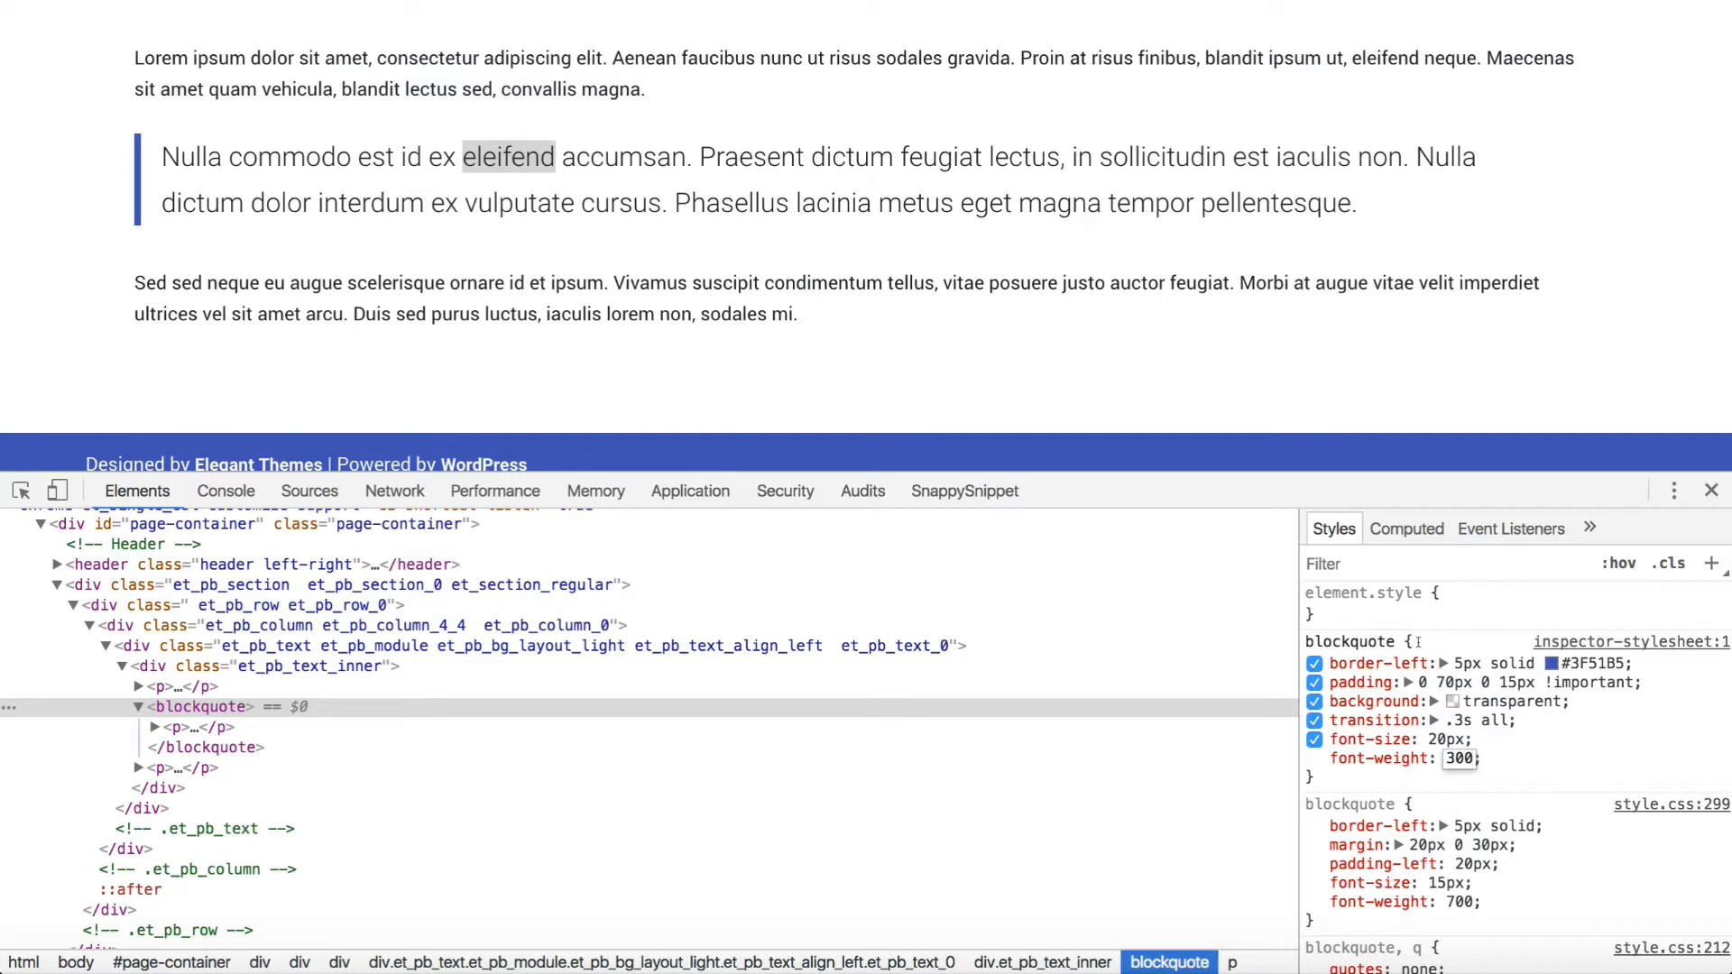
text(margin)
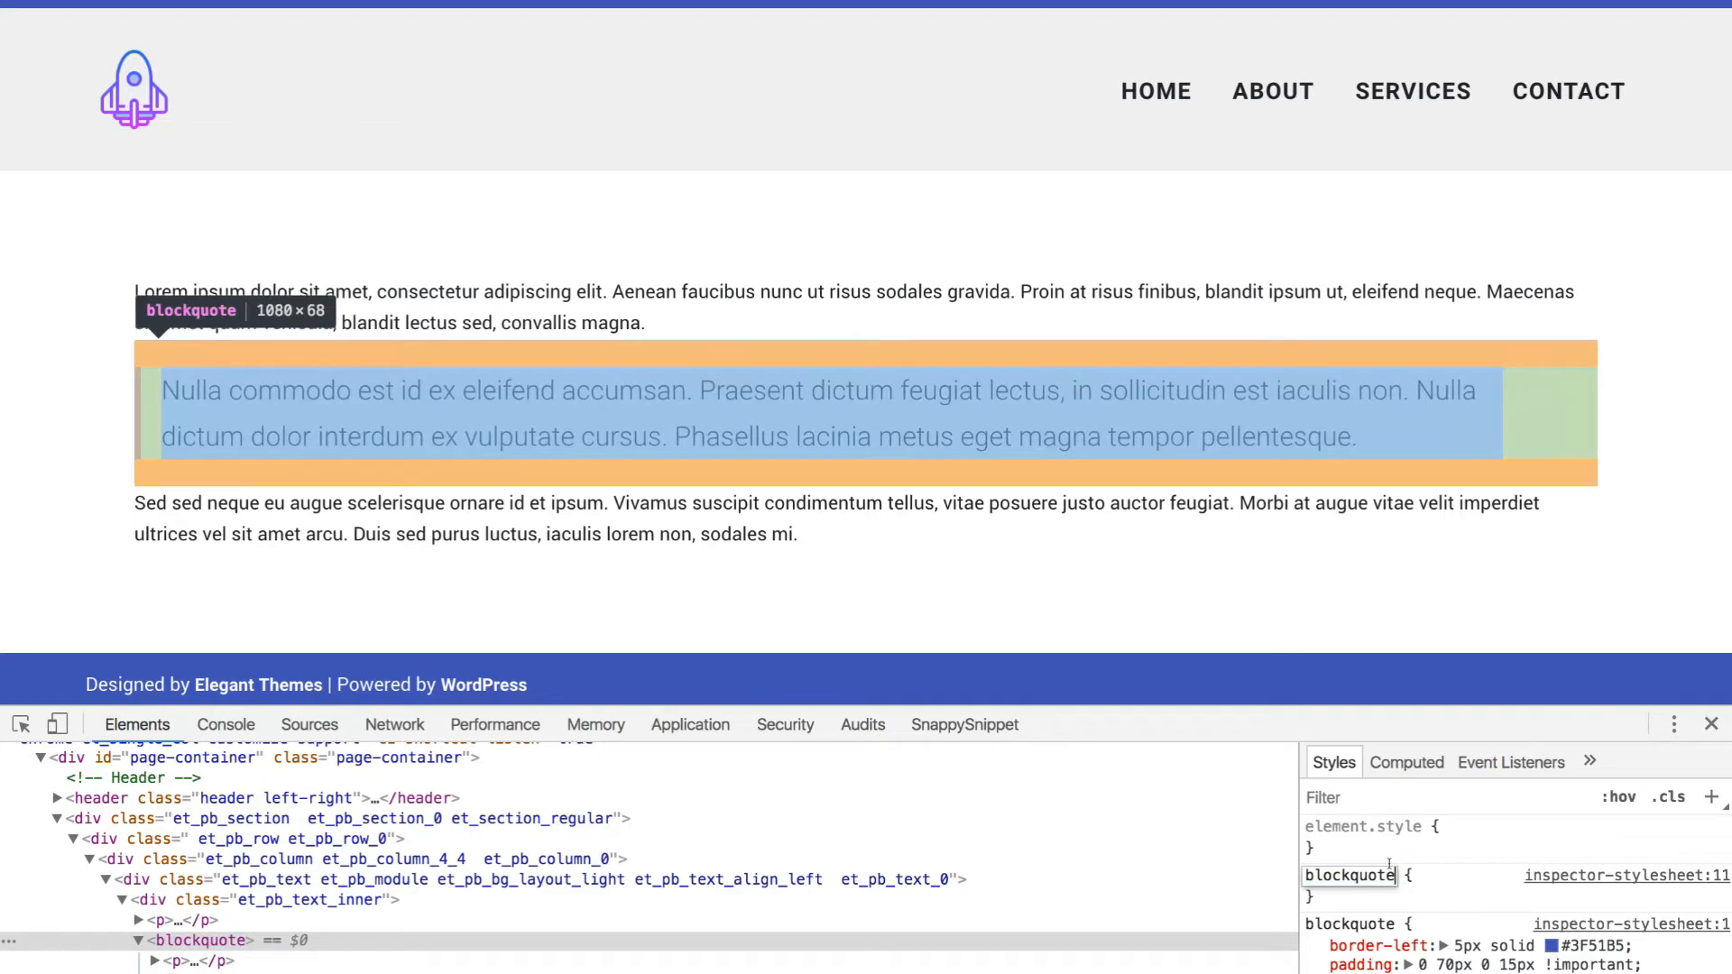
Create a blockquote:hover rule with a 10px solid #3F51B5 left border.
text(:hover)
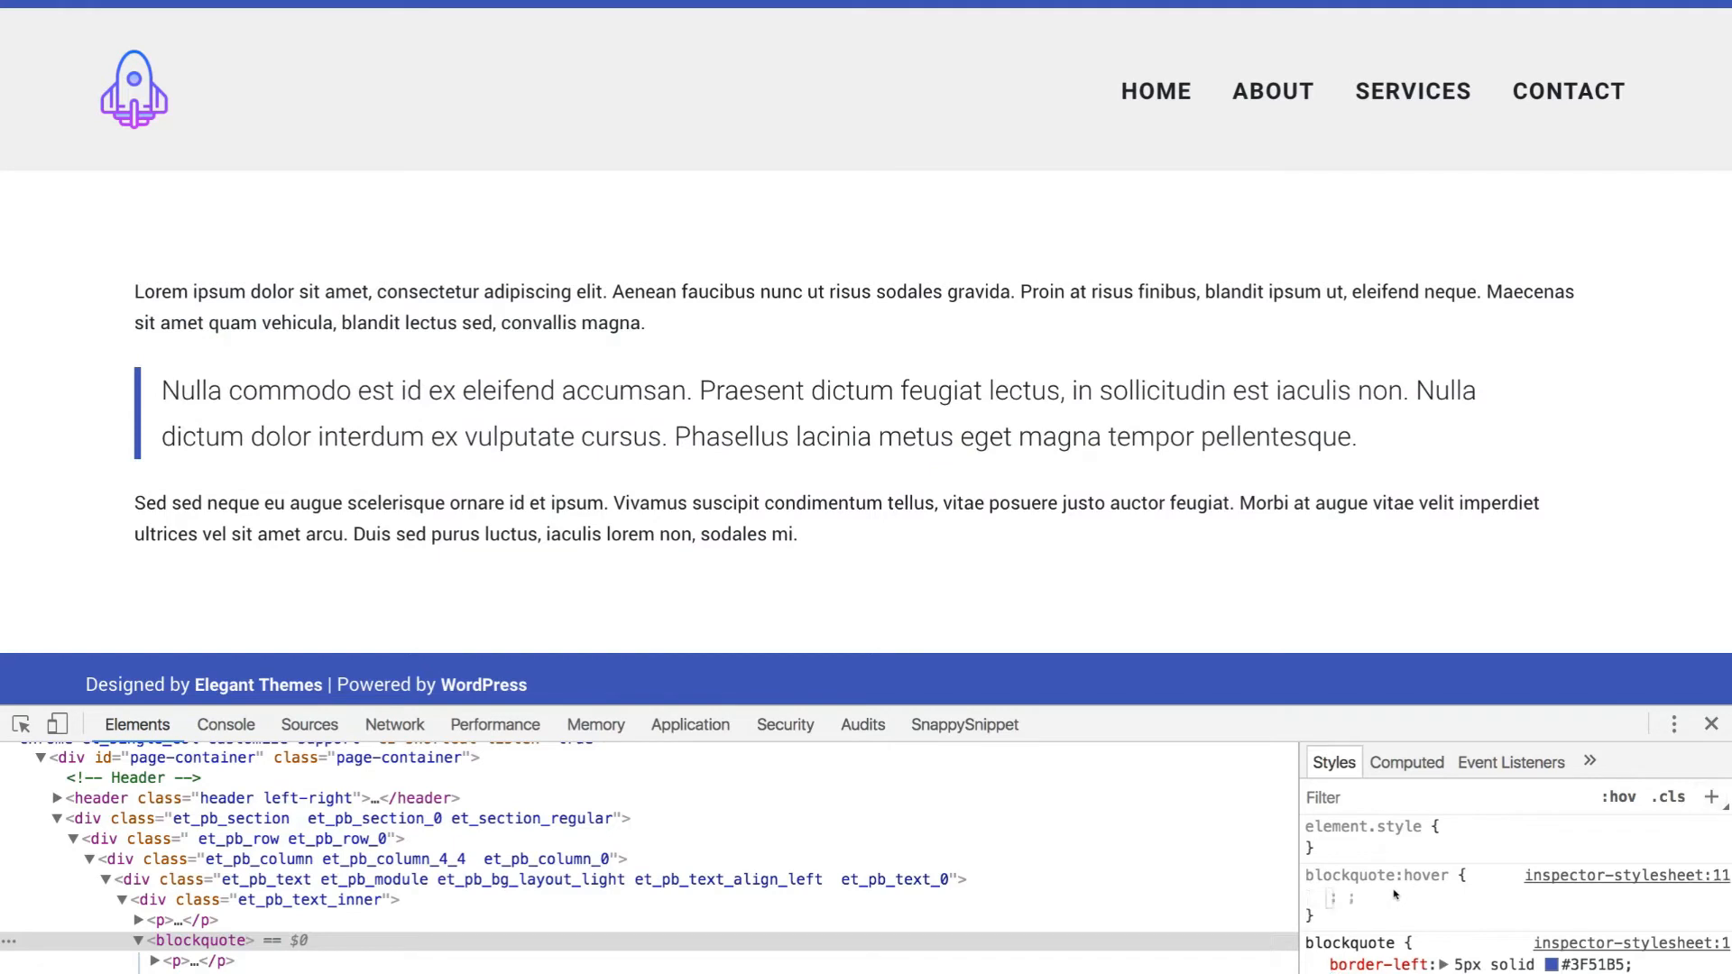
text(border-left: 10px solid #3F51B5;)
text(transition: .3s all;)
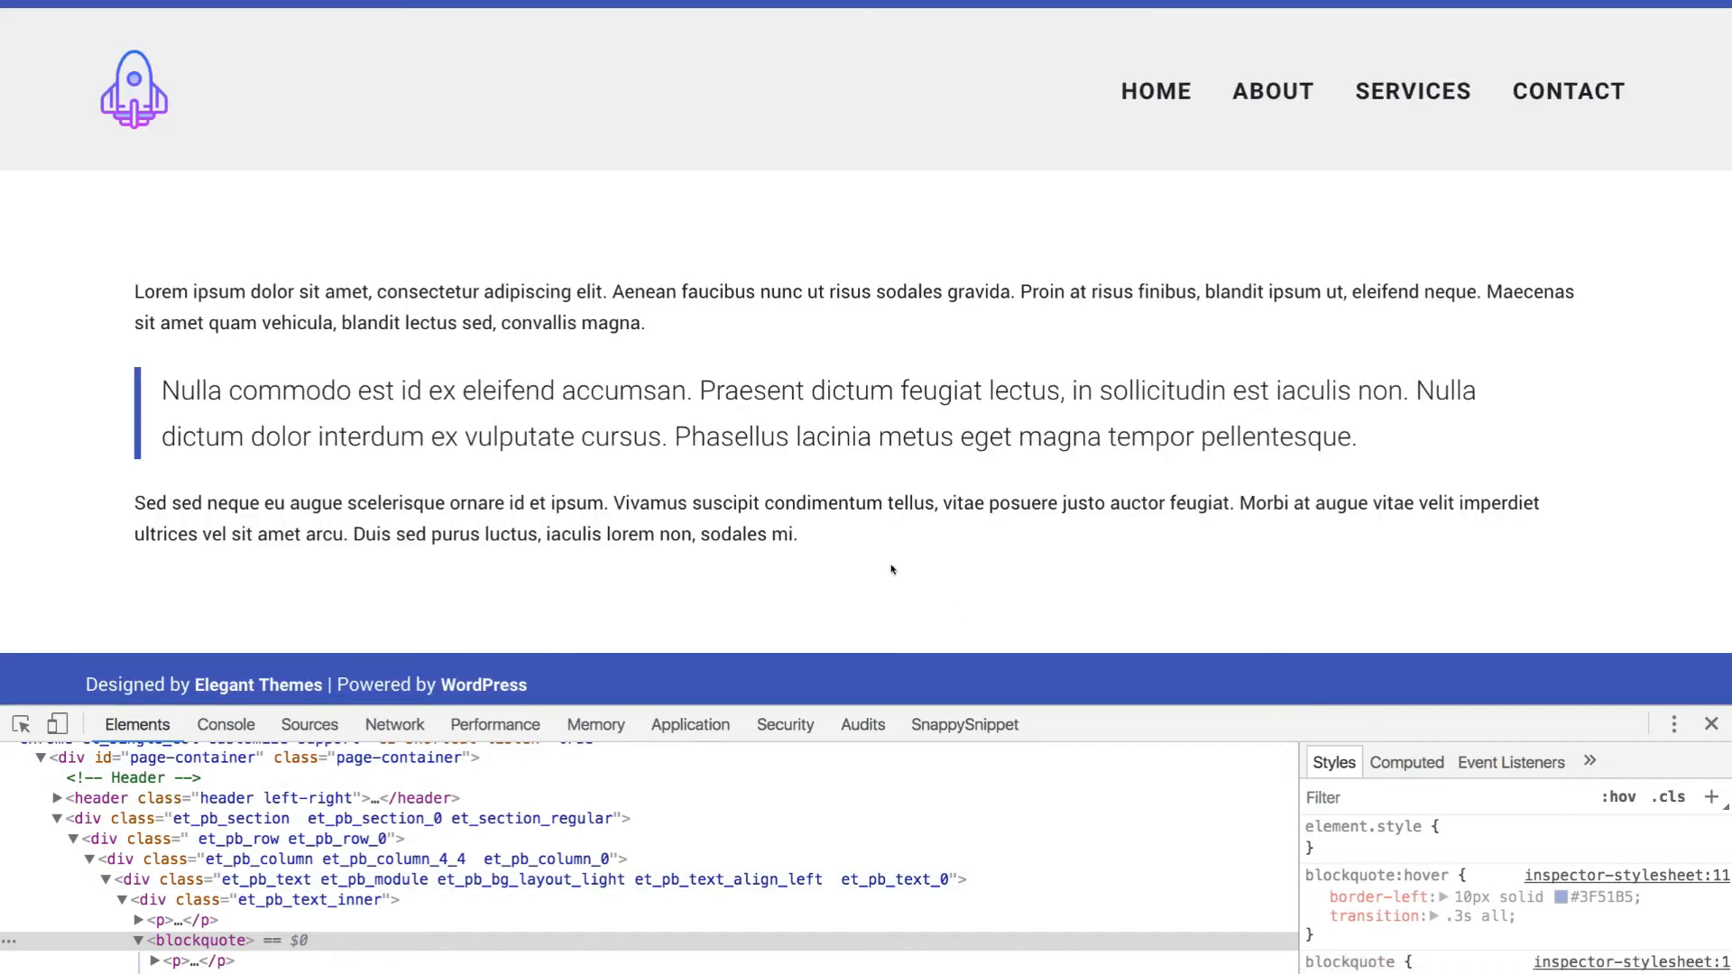
mouse_move(765, 491)
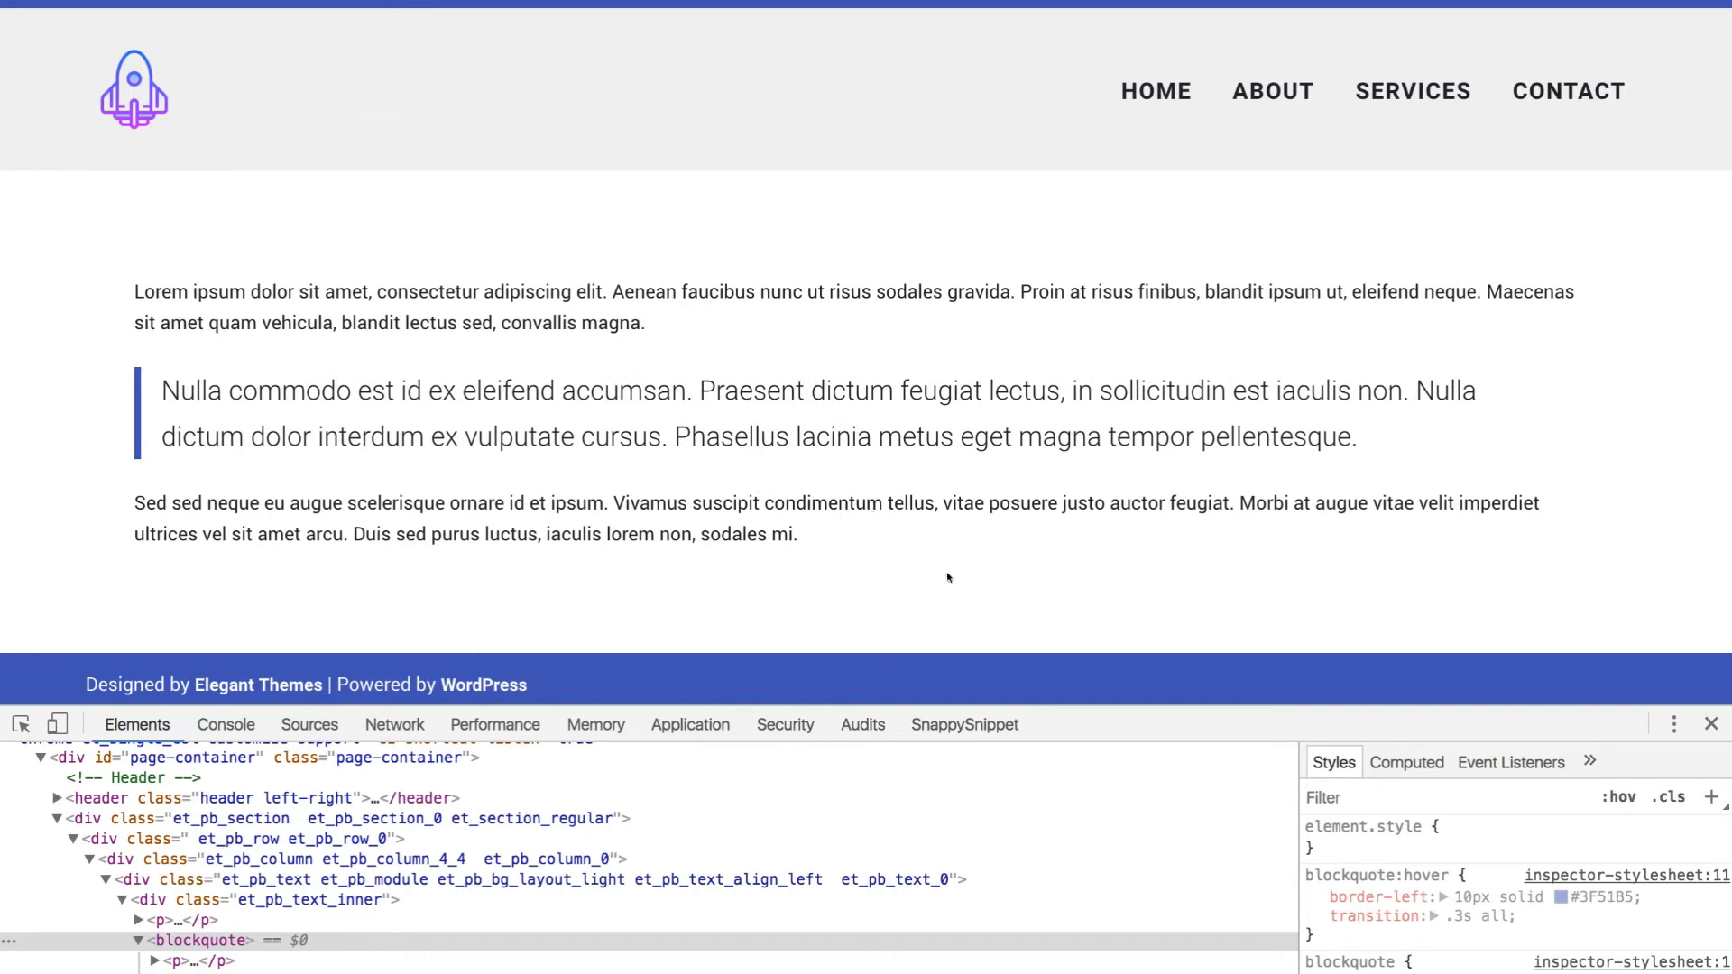
mouse_move(1314, 323)
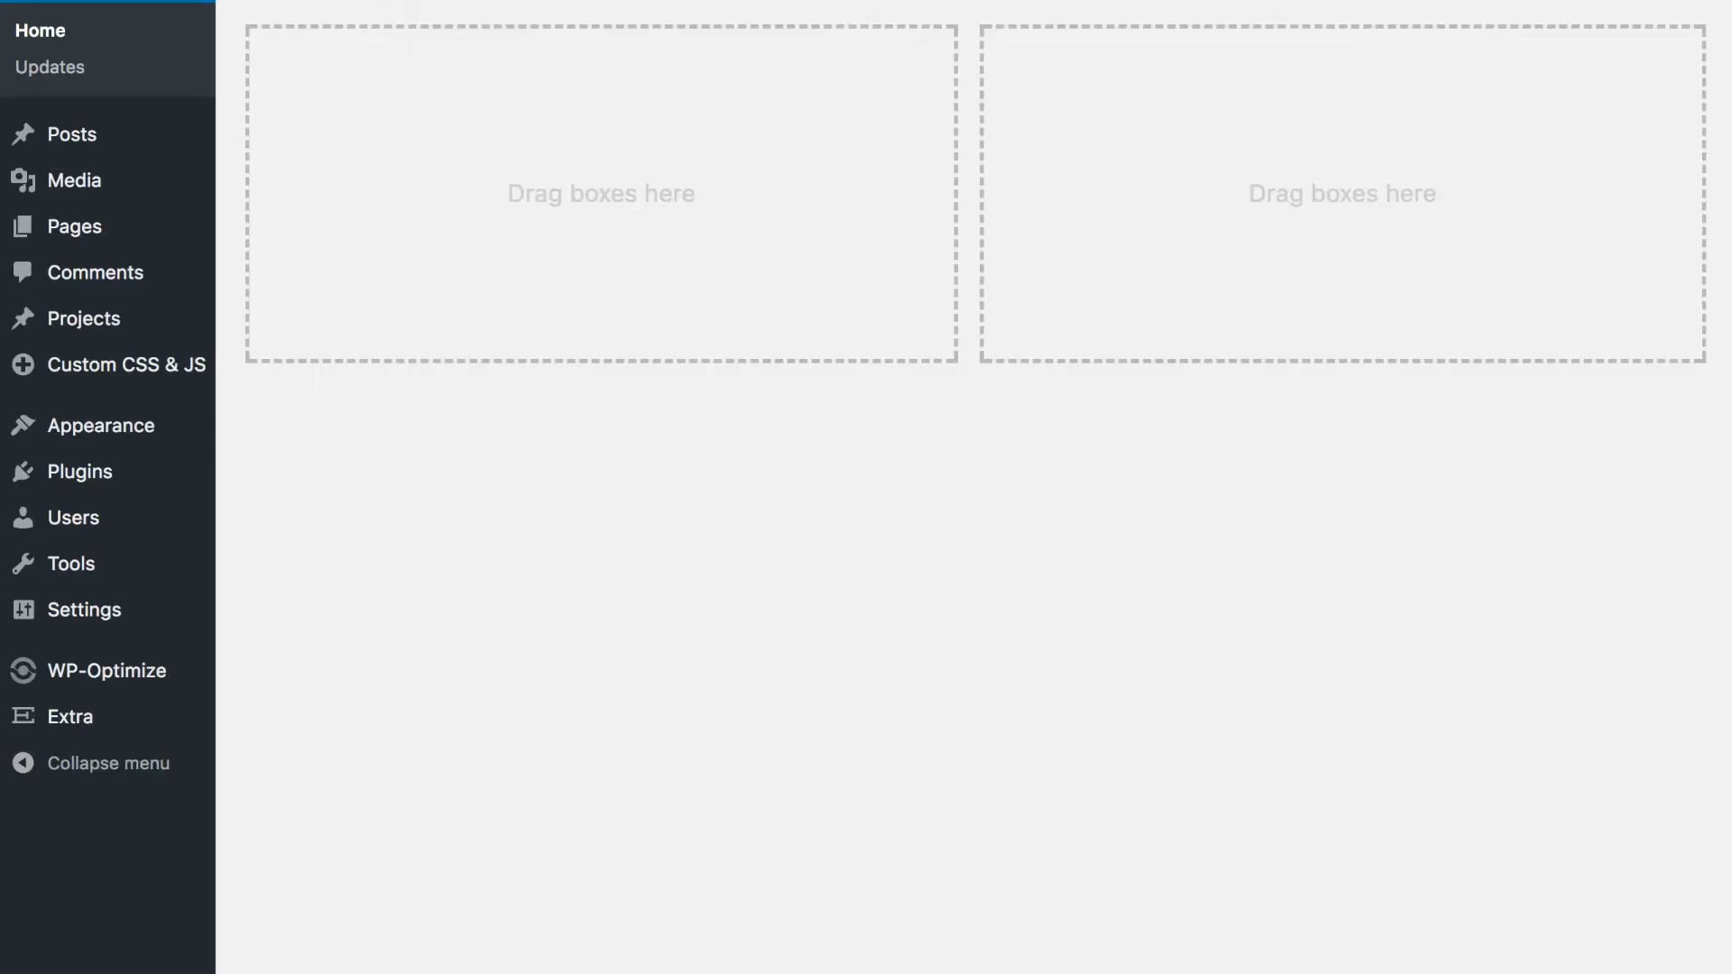
mouse_move(69, 716)
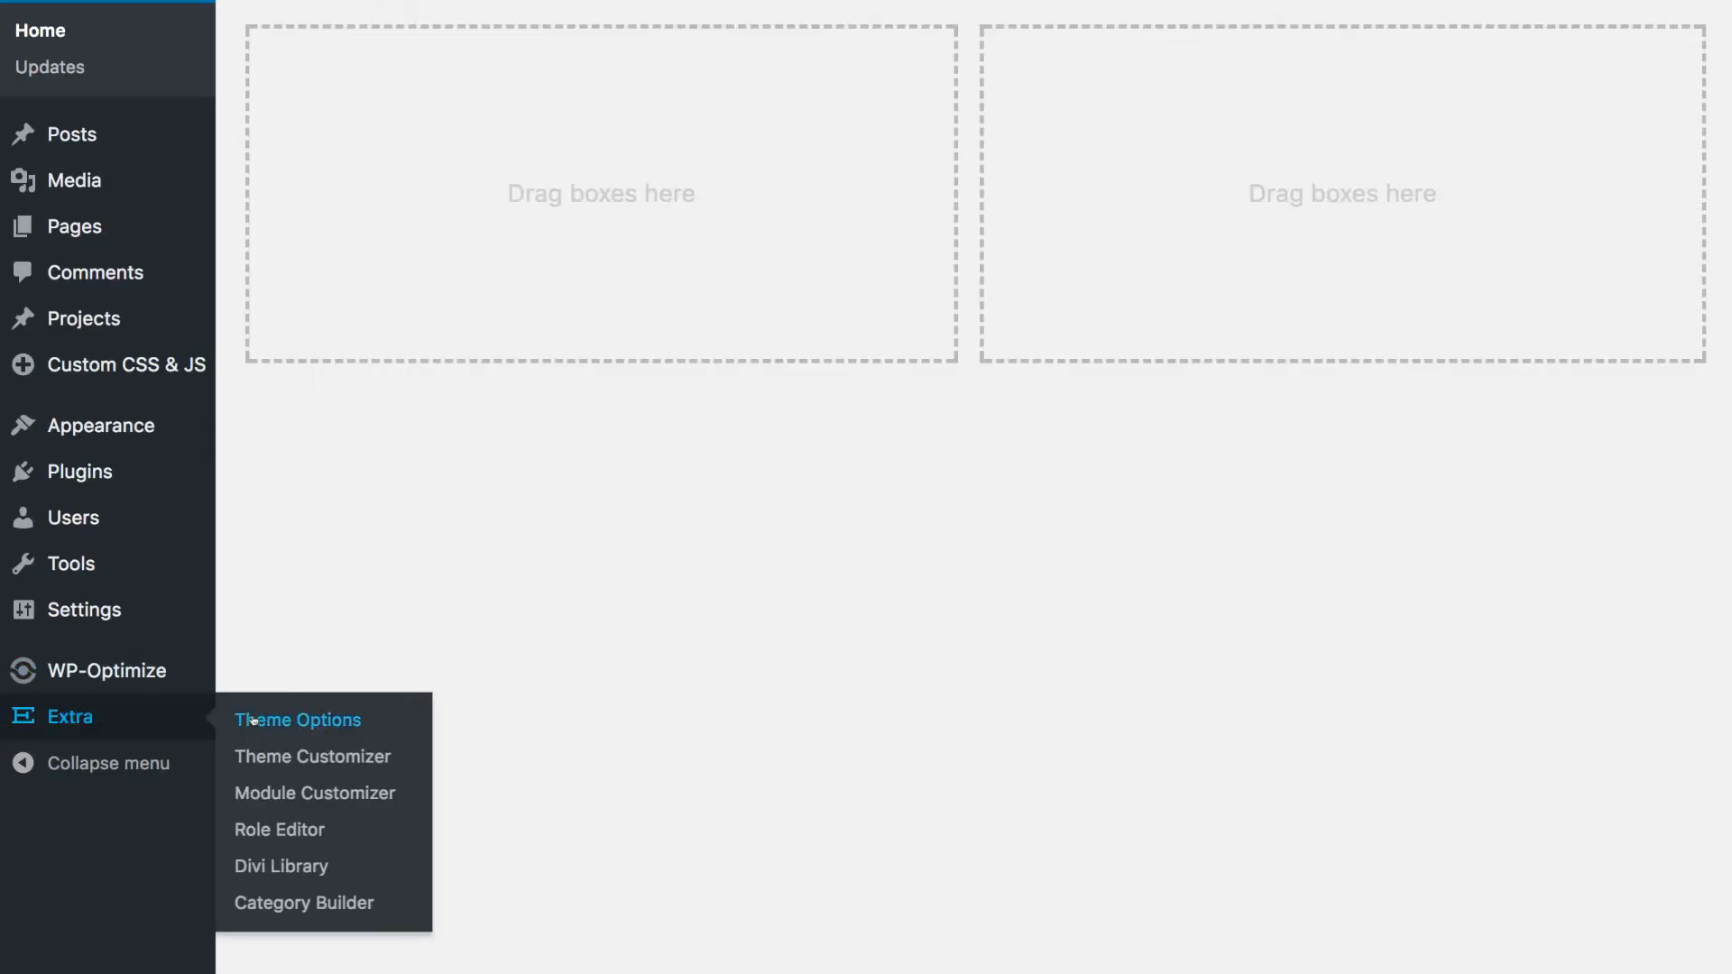
Reach the Custom CSS field in Extra Theme Options and copy the blockquote rules into it.
click(296, 720)
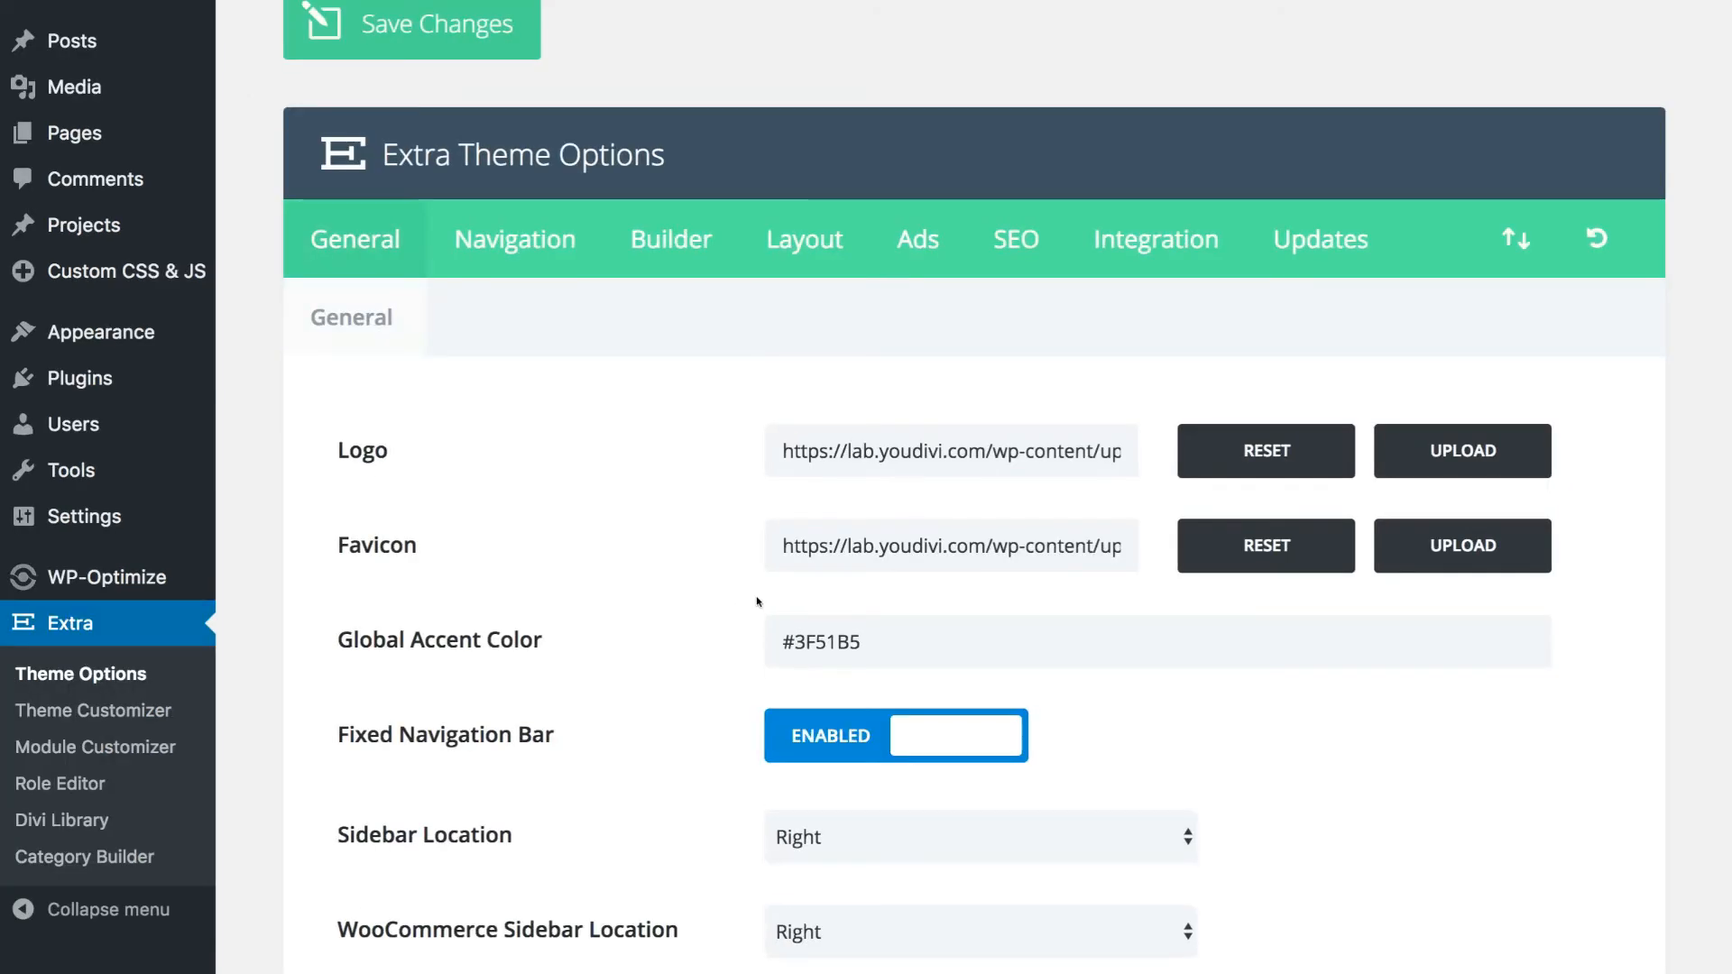
scroll(down, 3)
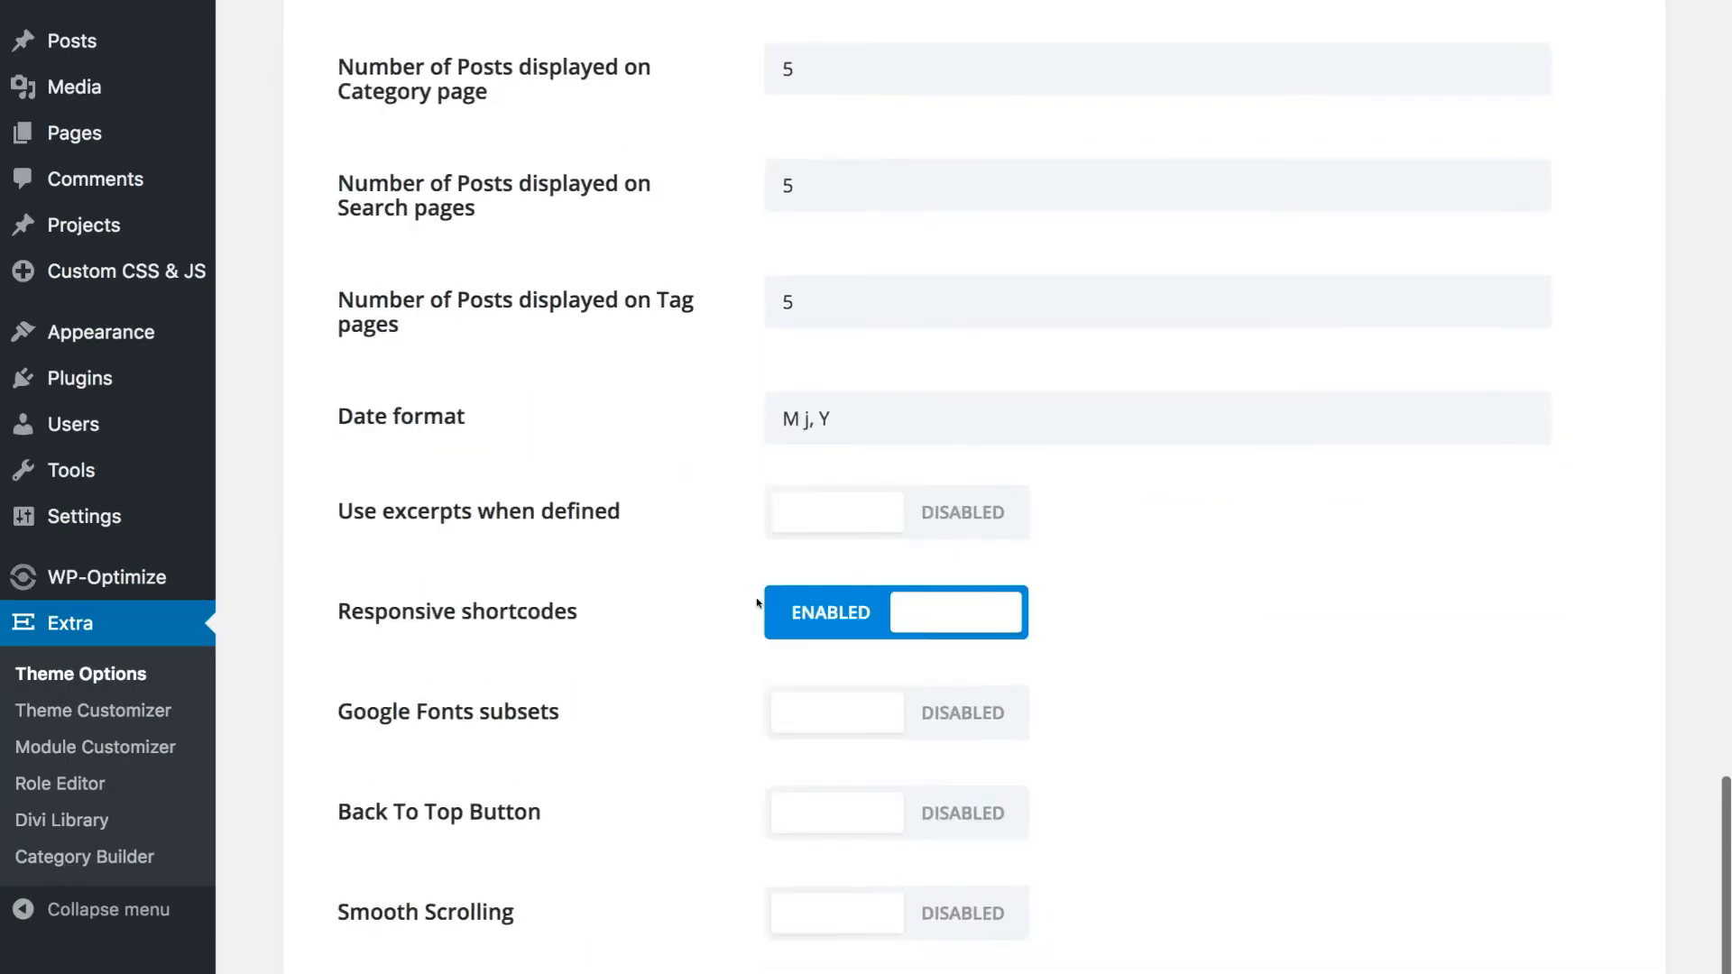
scroll(down, 3)
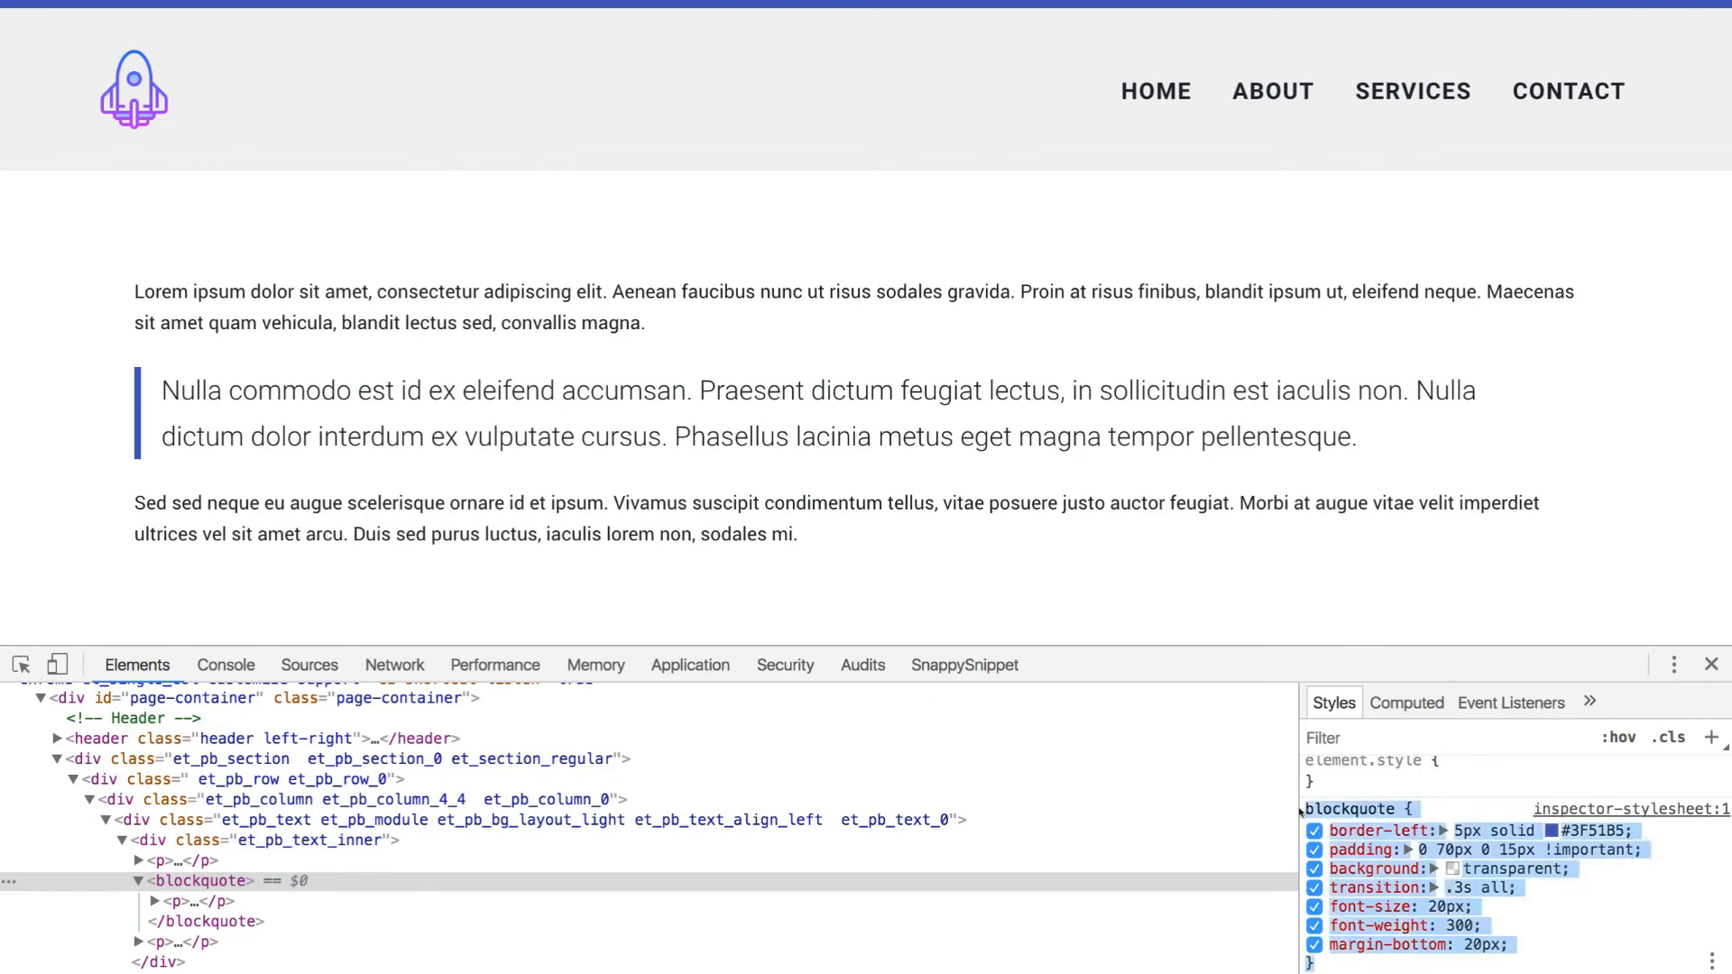
right_click(1437, 823)
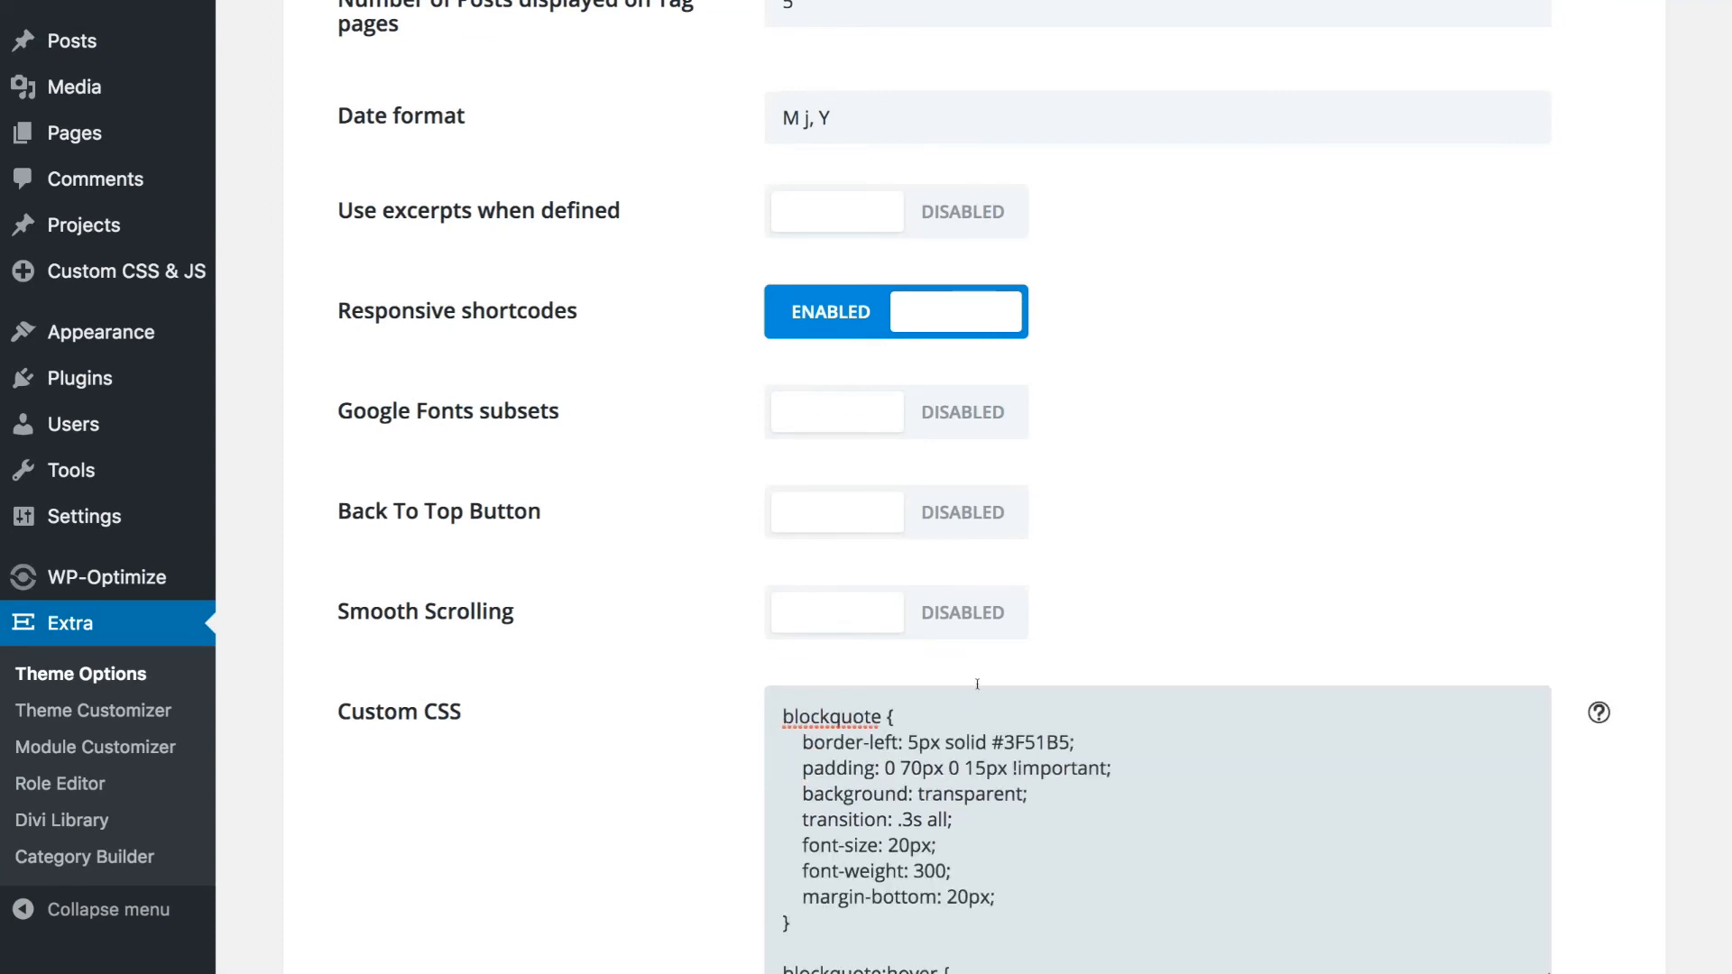
Save the theme options with the custom CSS and return to the front page.
click(835, 511)
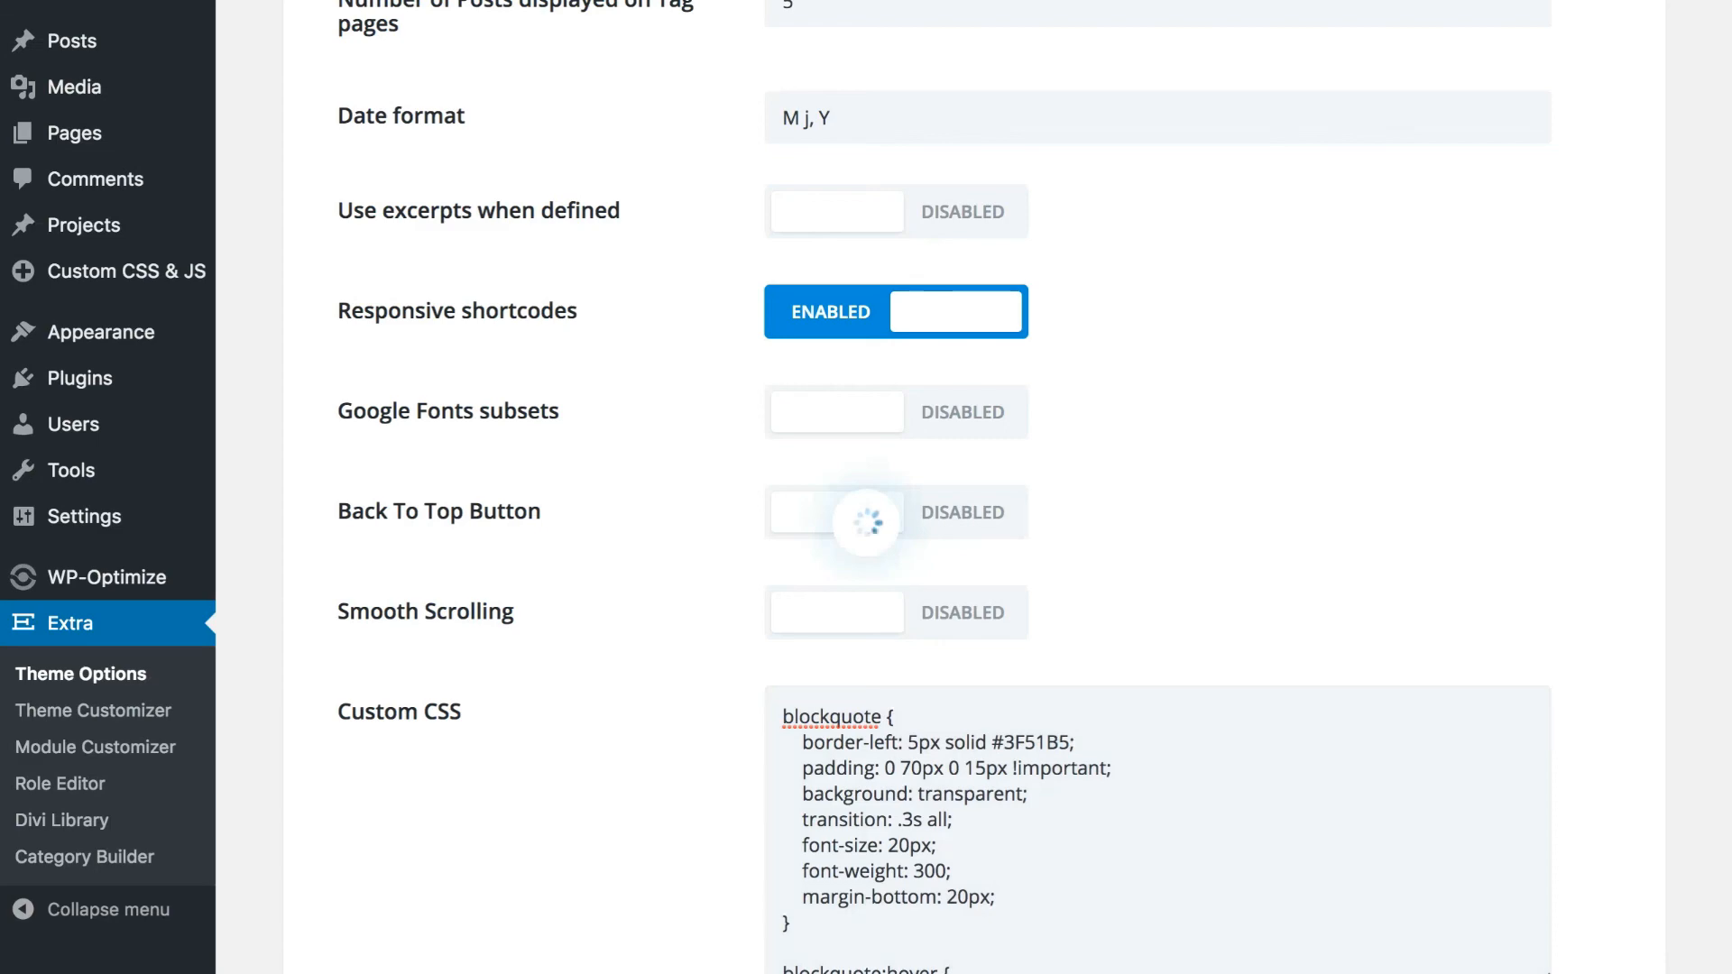
click(835, 511)
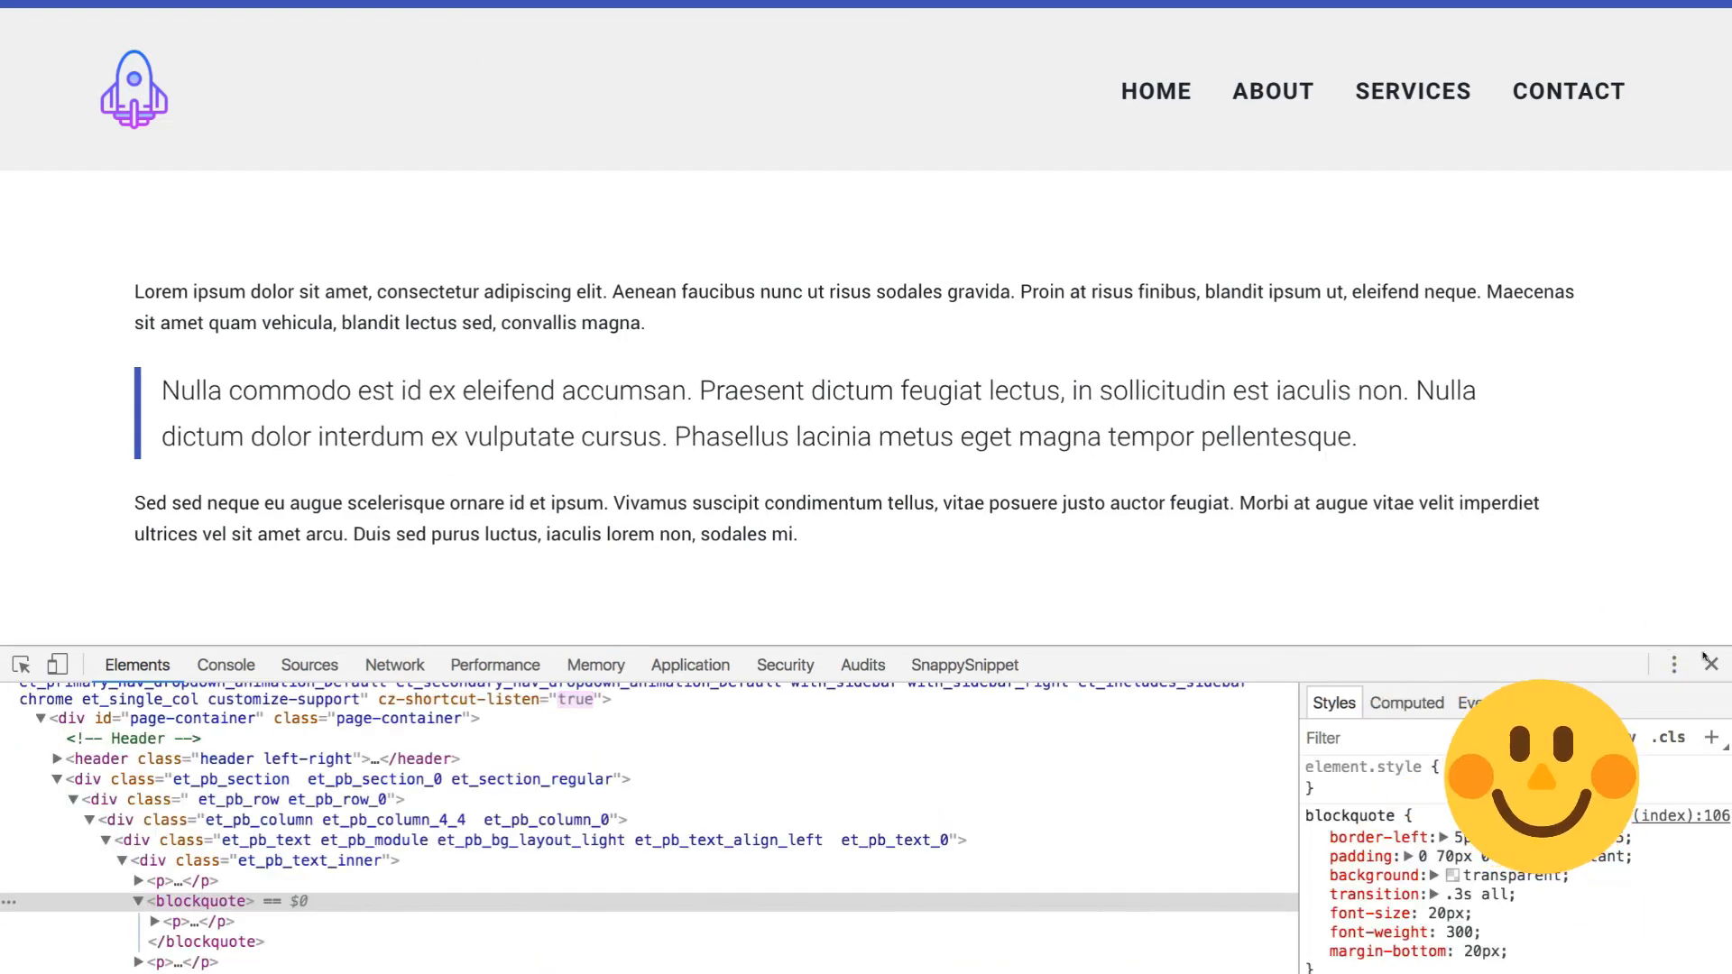
Close the page inspector, leaving the styled blockquote on the front page.
click(1709, 664)
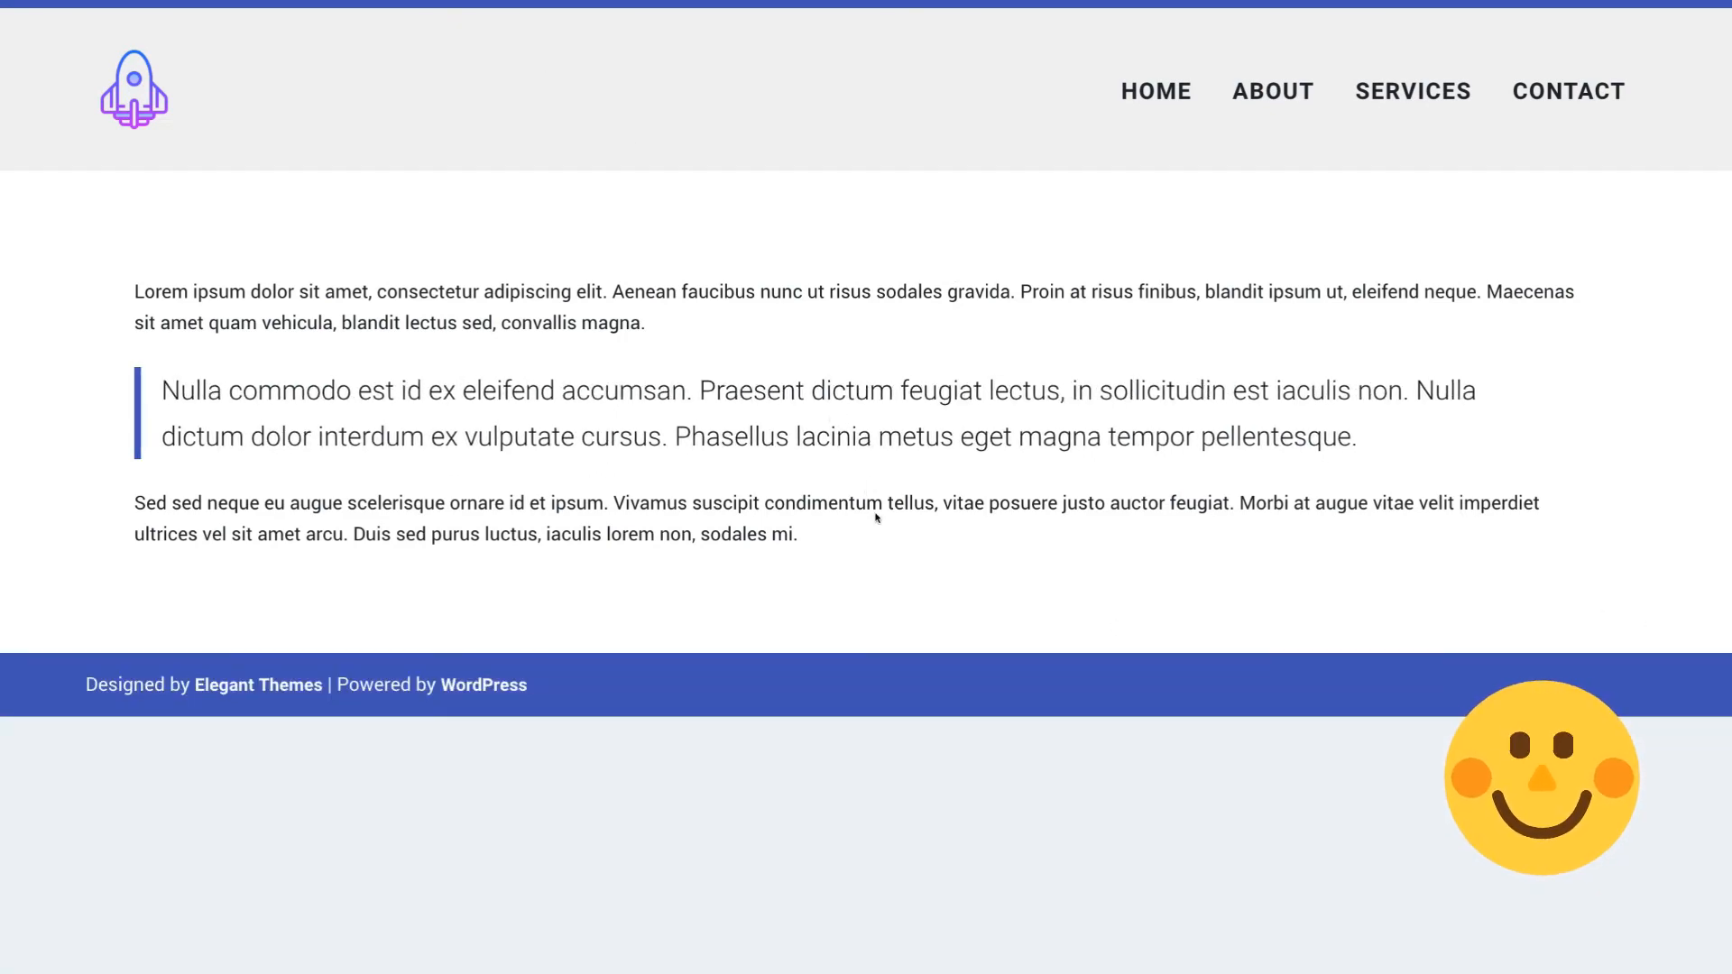